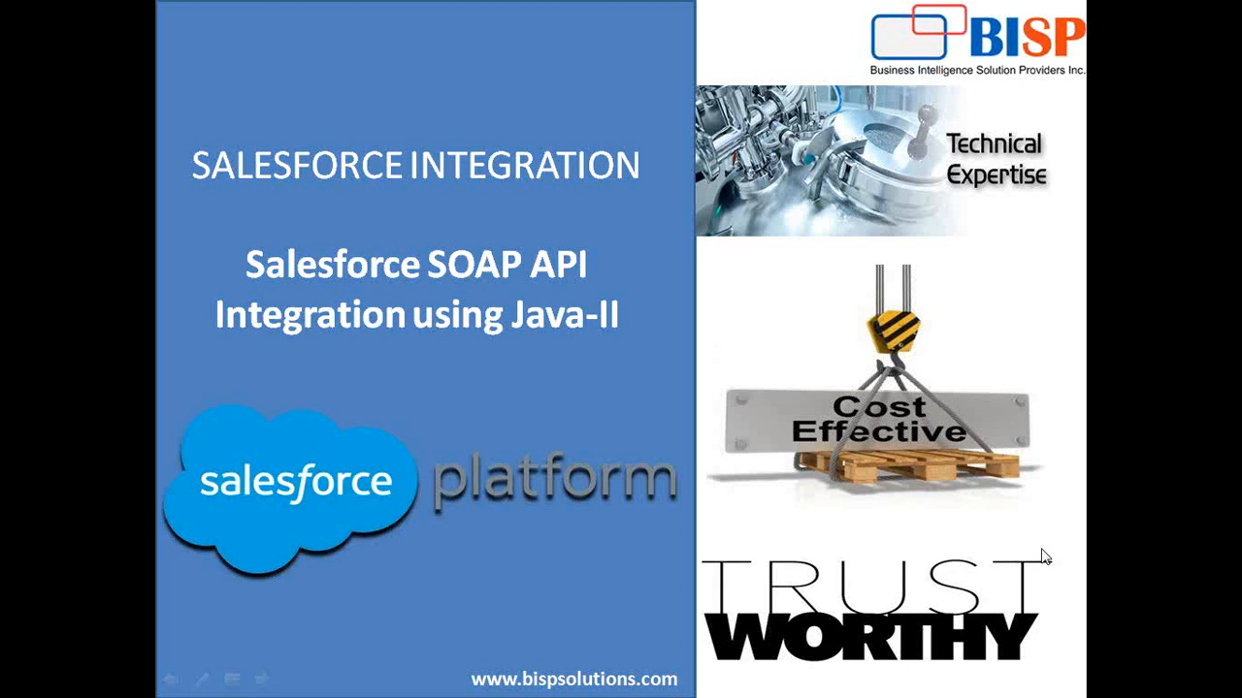
mouse_move(1168, 223)
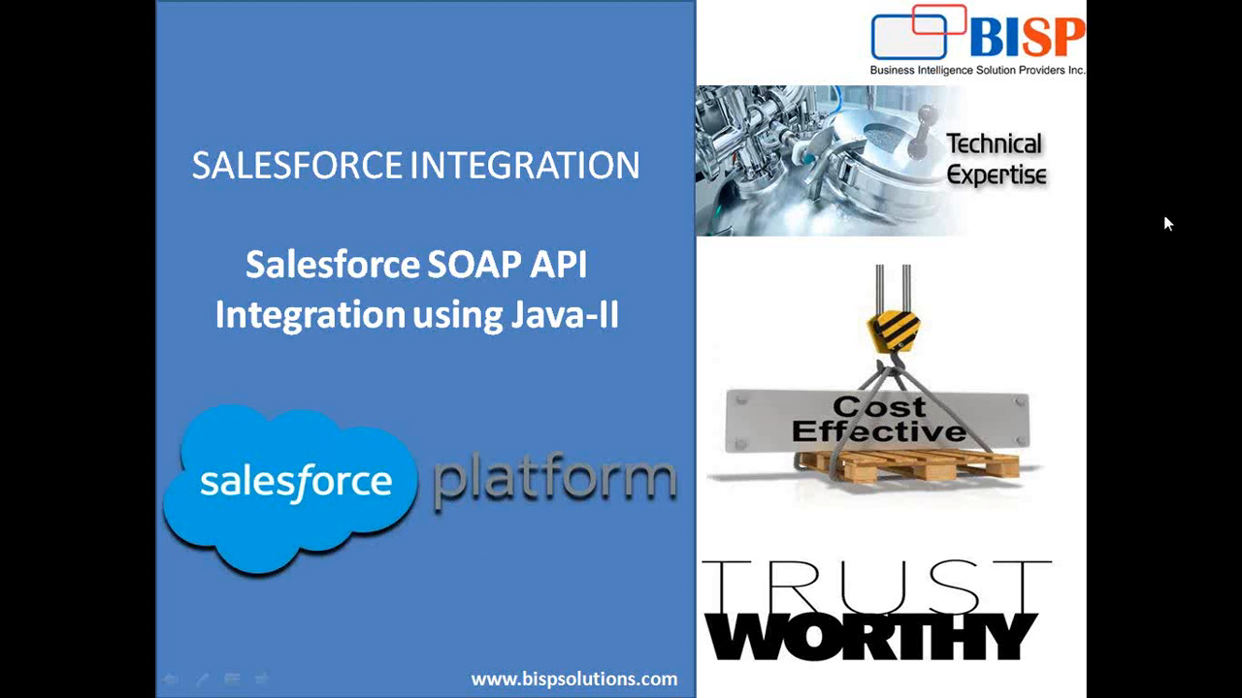
mouse_move(1121, 280)
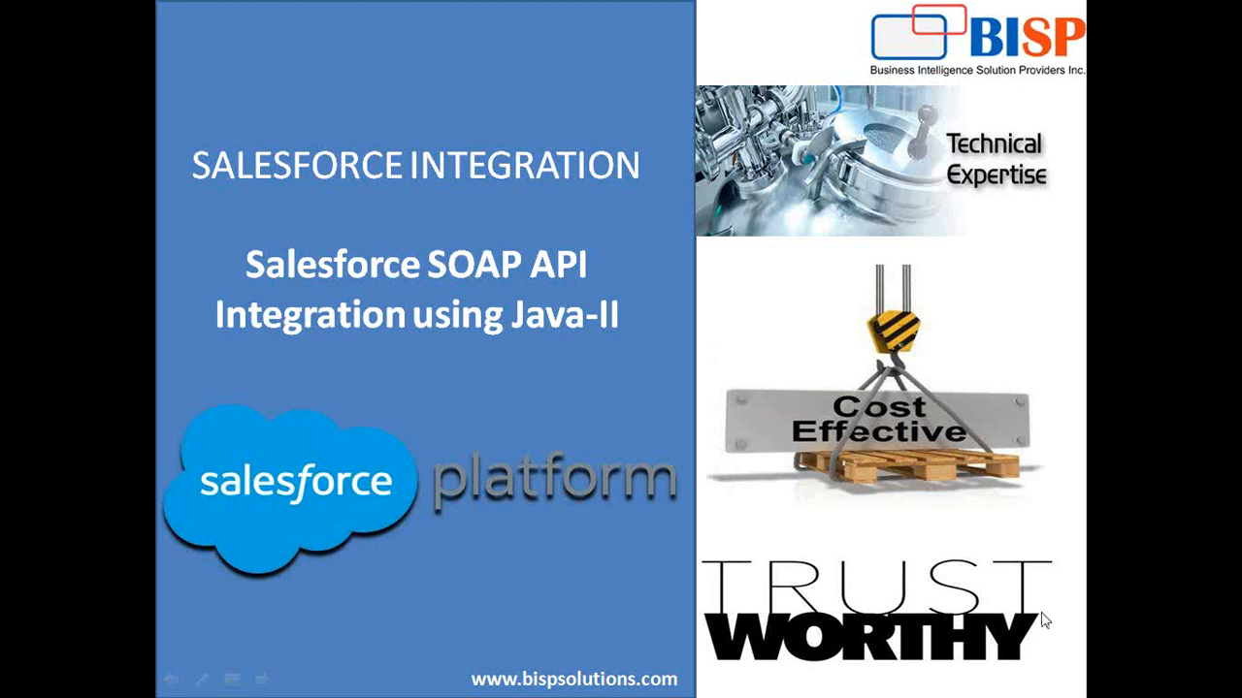
mouse_move(1036, 559)
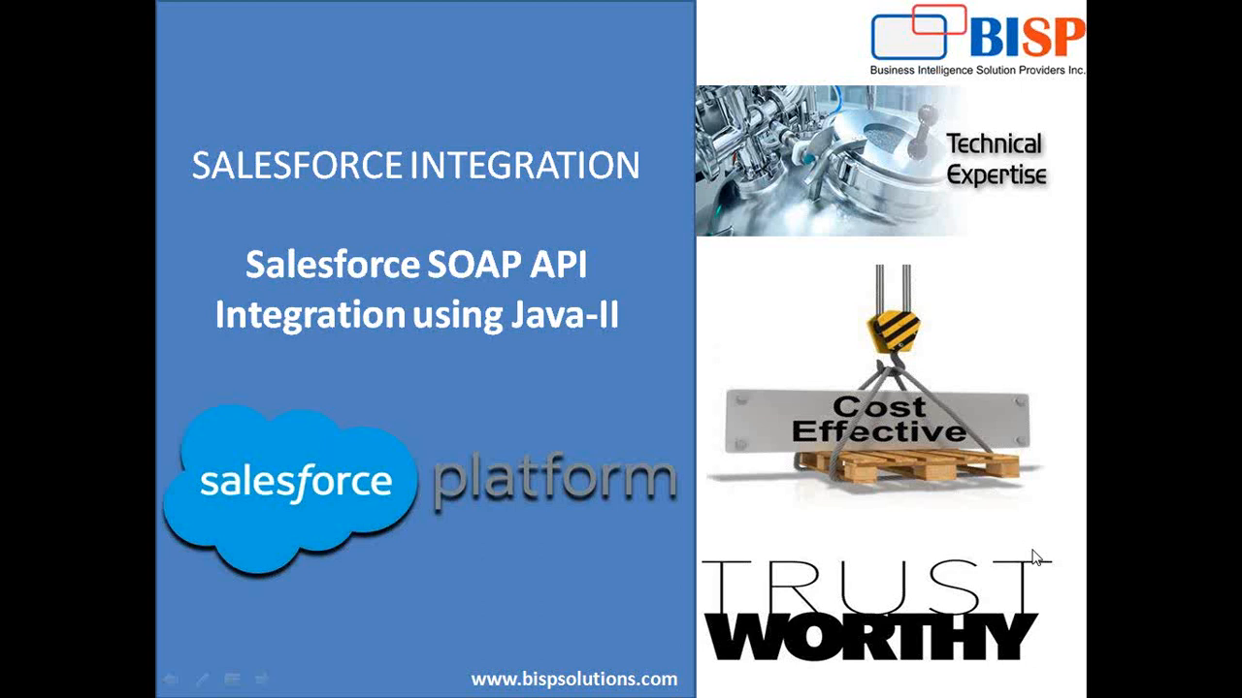
Switch to Main.java and review the println calls inside the main method
left_click(307, 679)
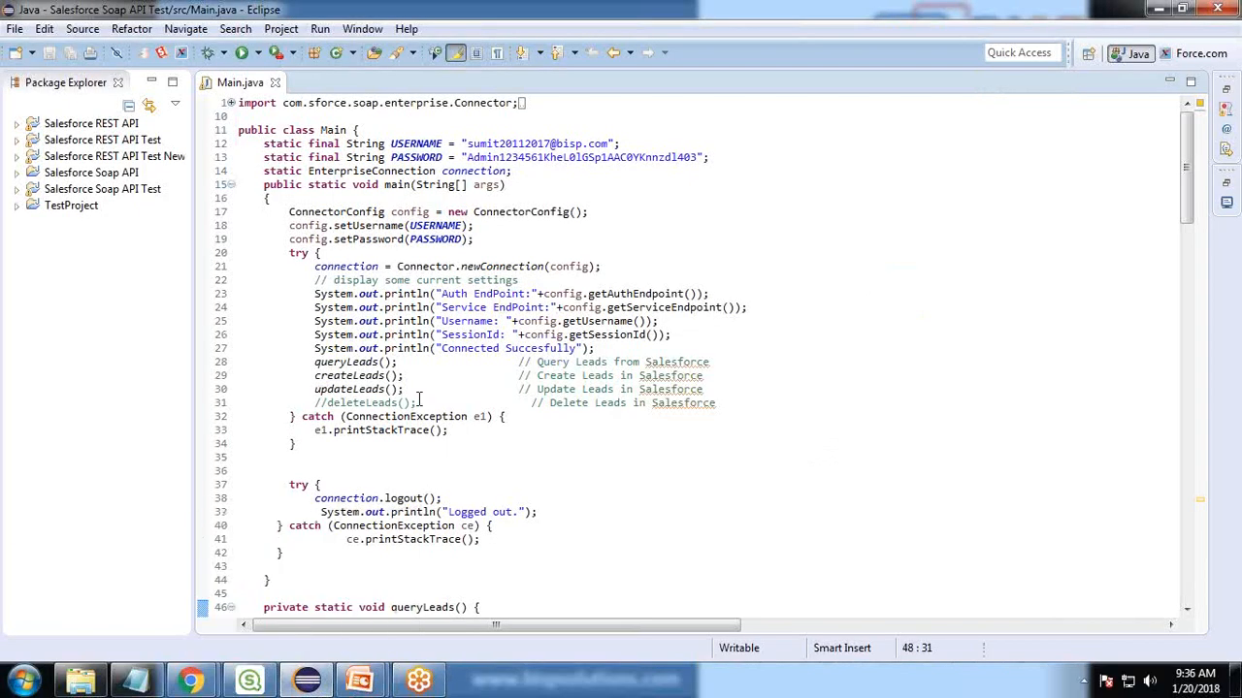
mouse_move(392, 346)
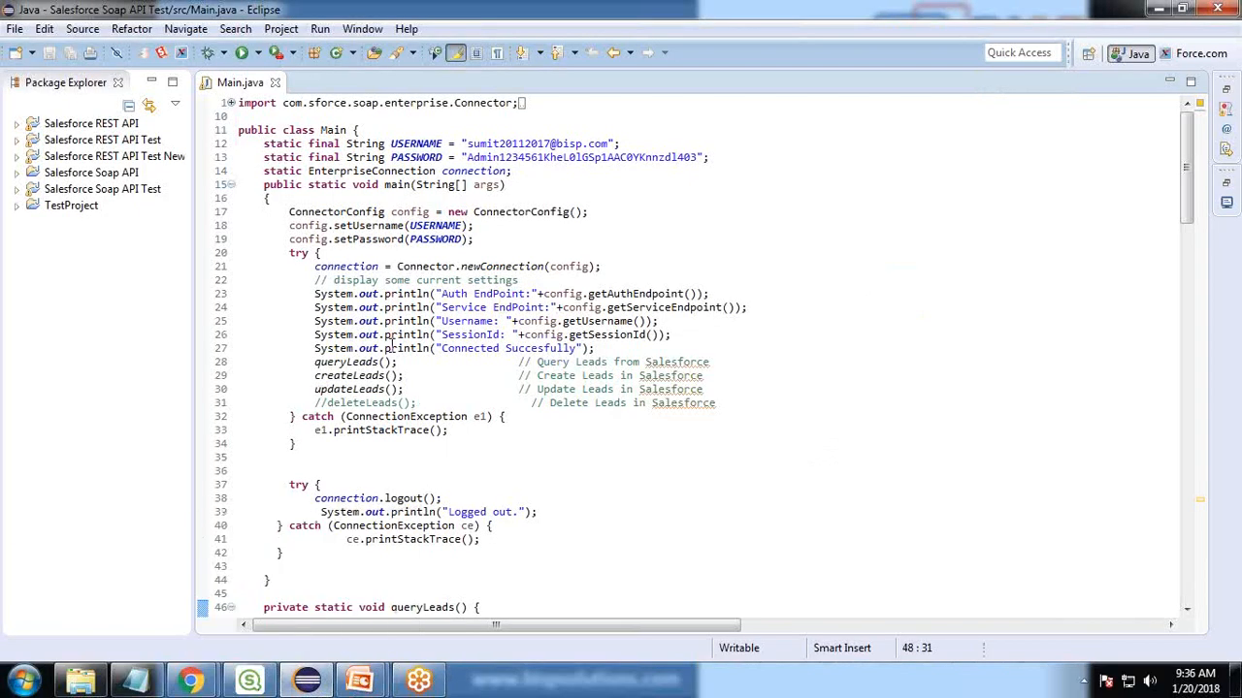
left_click(385, 279)
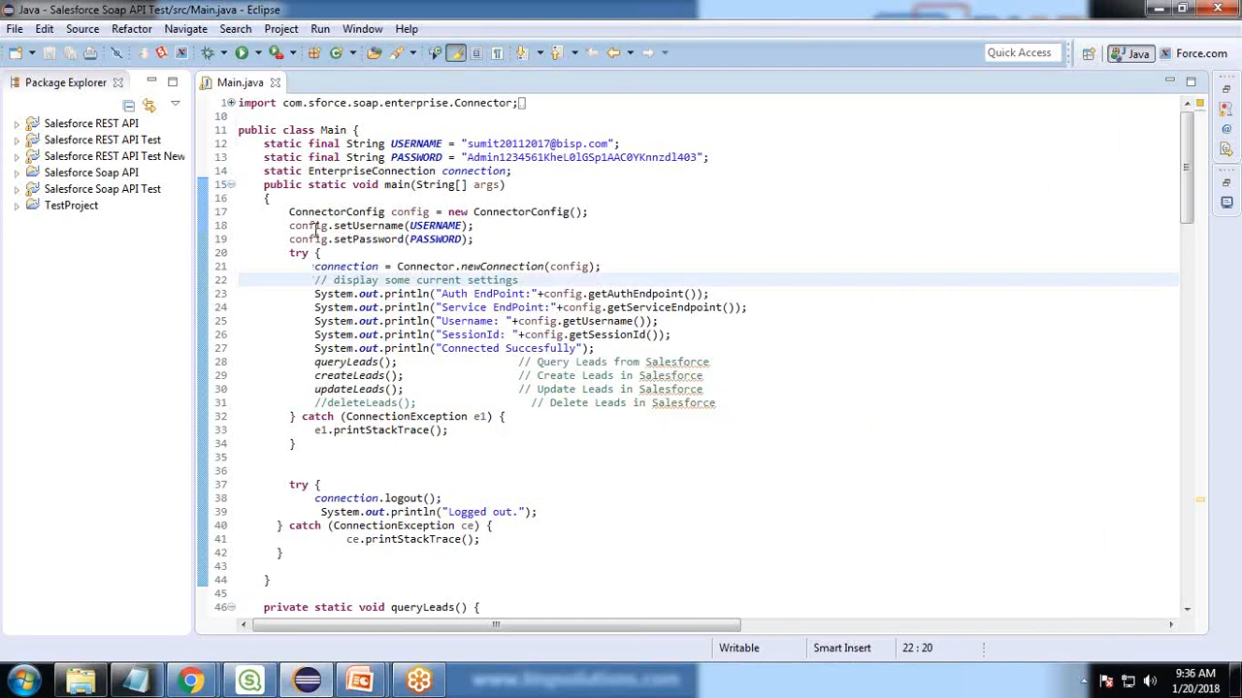
double_click(415, 143)
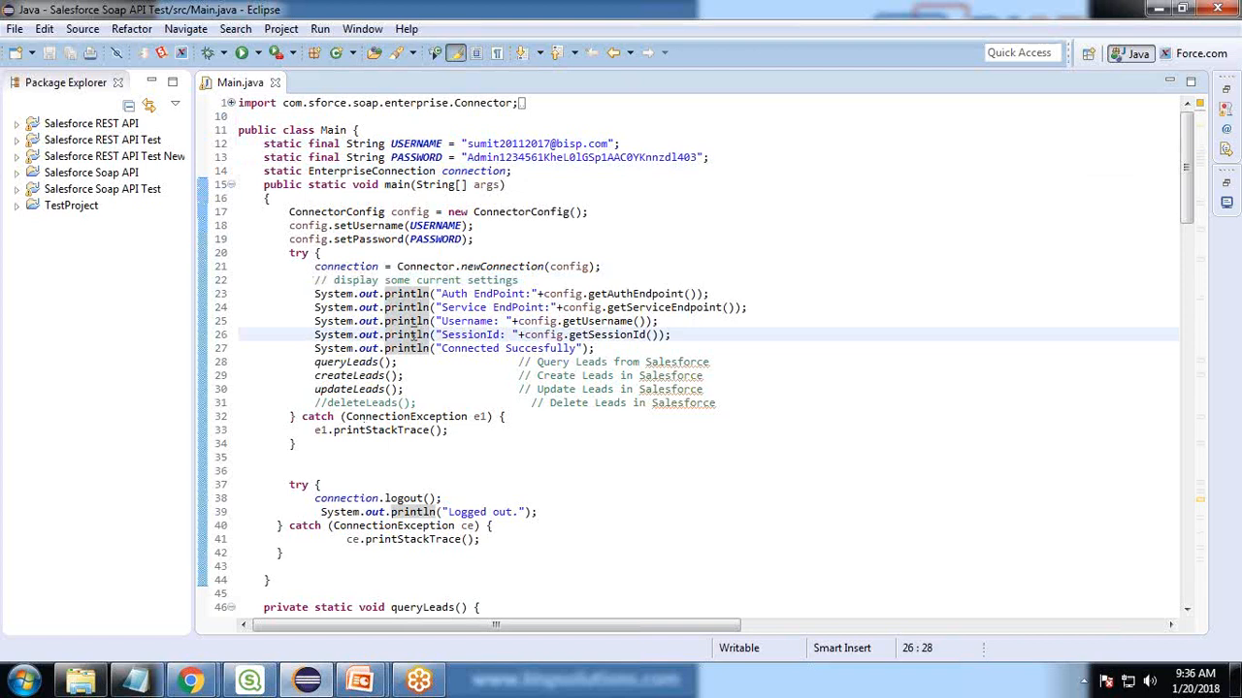
left_click(322, 184)
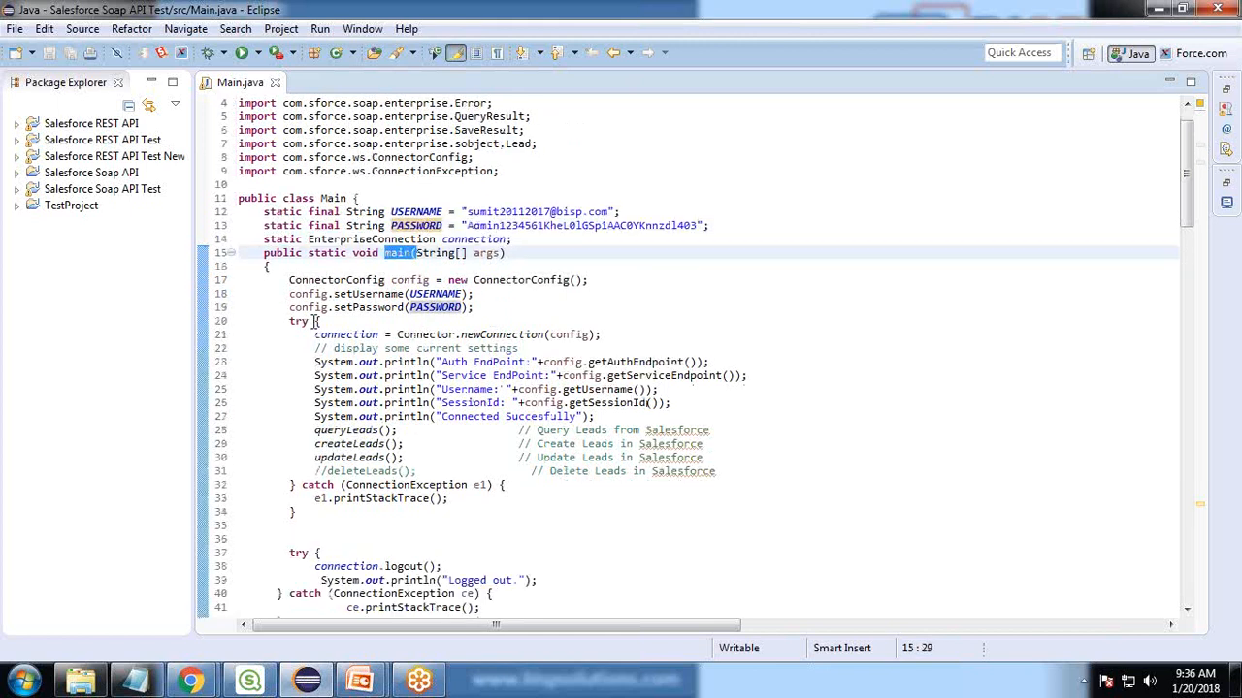
Uncomment the deleteLeads() call in main and view the queryLeads SOQL query
scroll("down", 3)
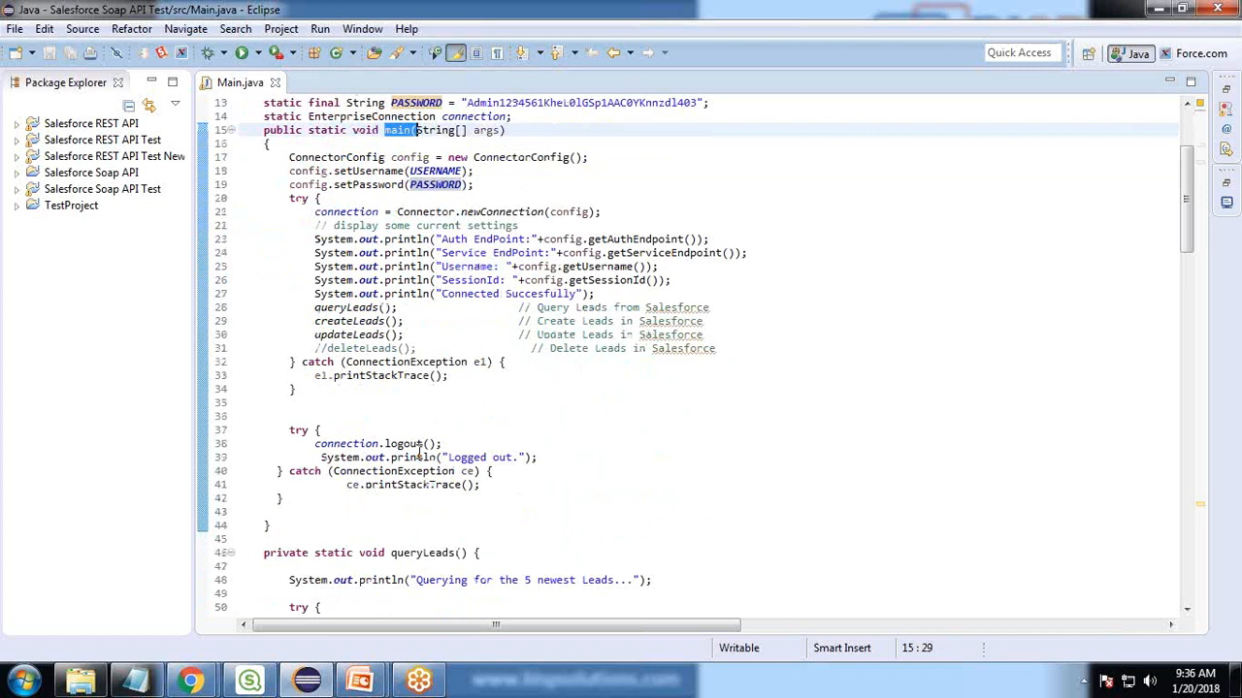
mouse_move(1028, 544)
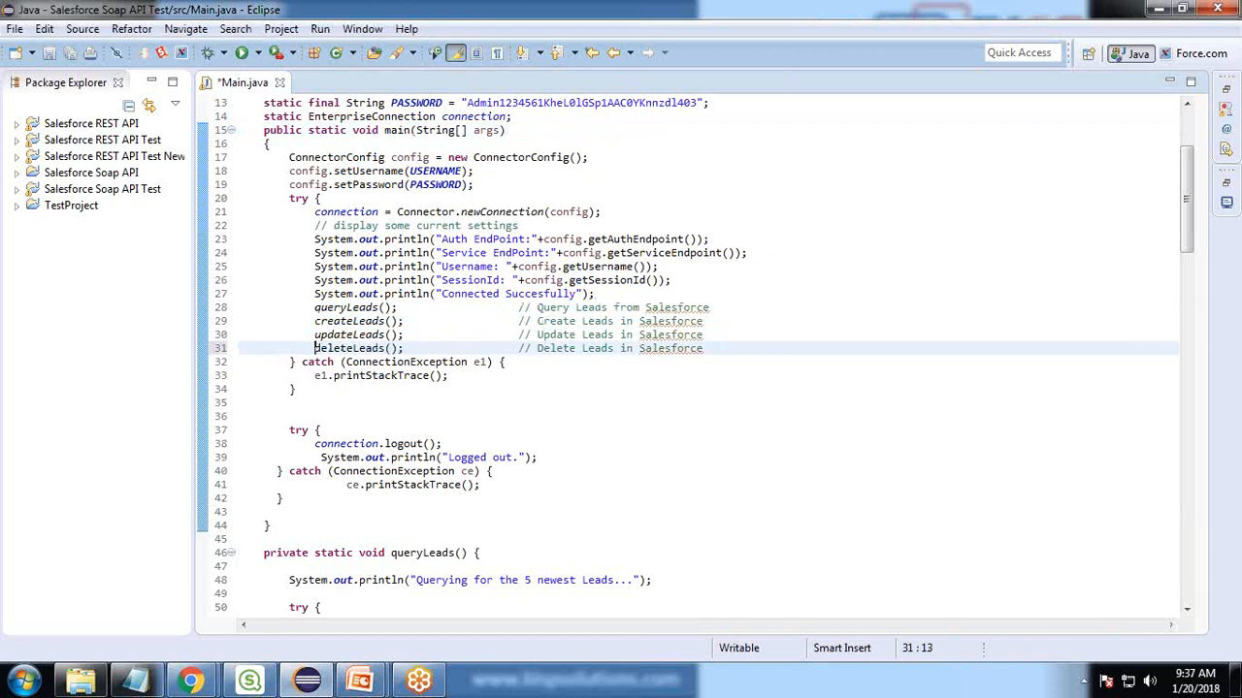
left_click_drag(289, 430, 320, 471)
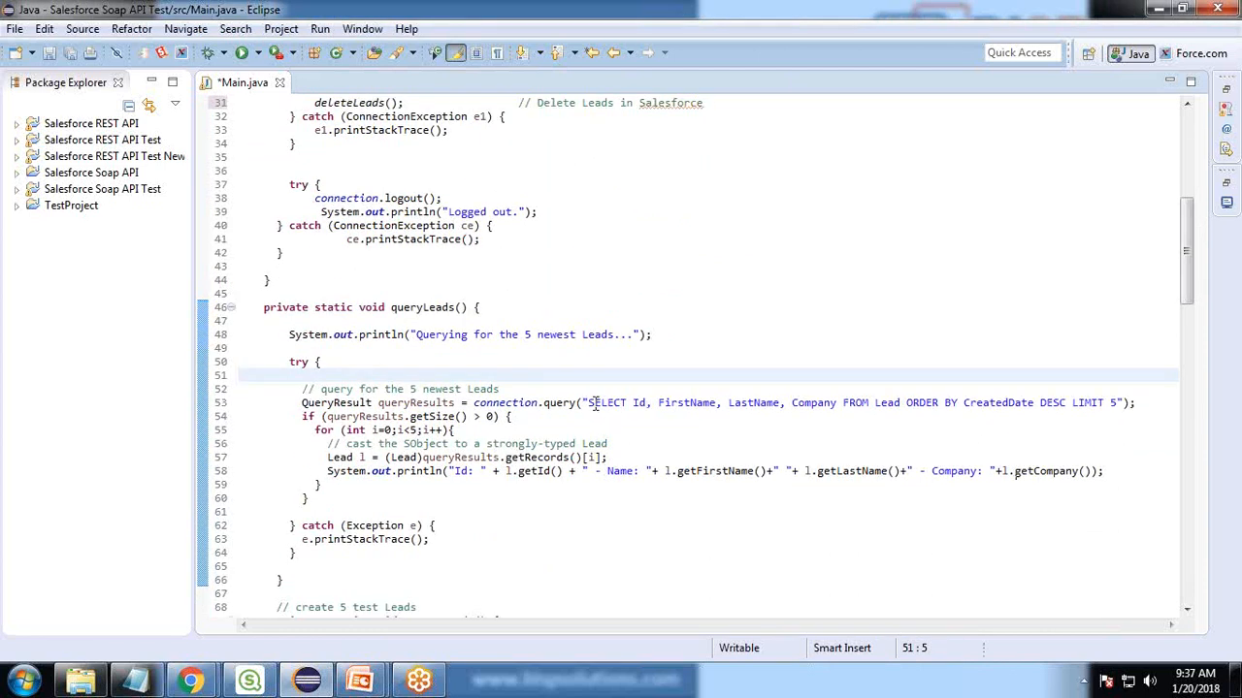
double_click(609, 402)
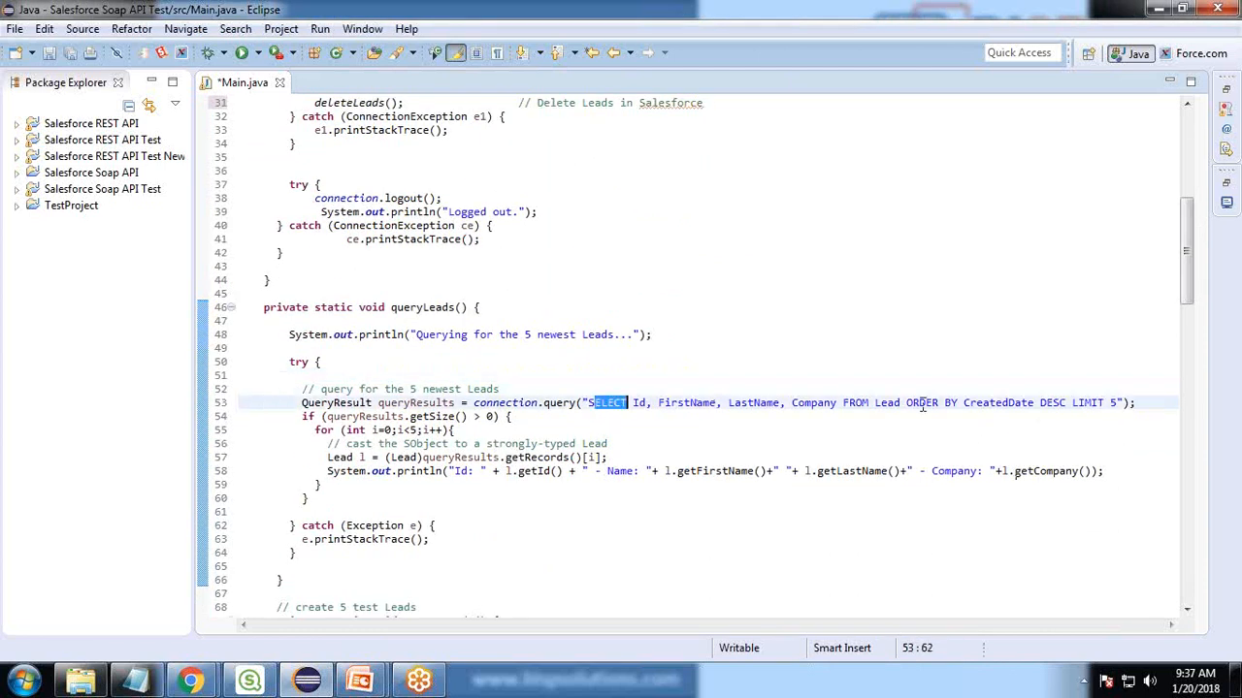
double_click(978, 401)
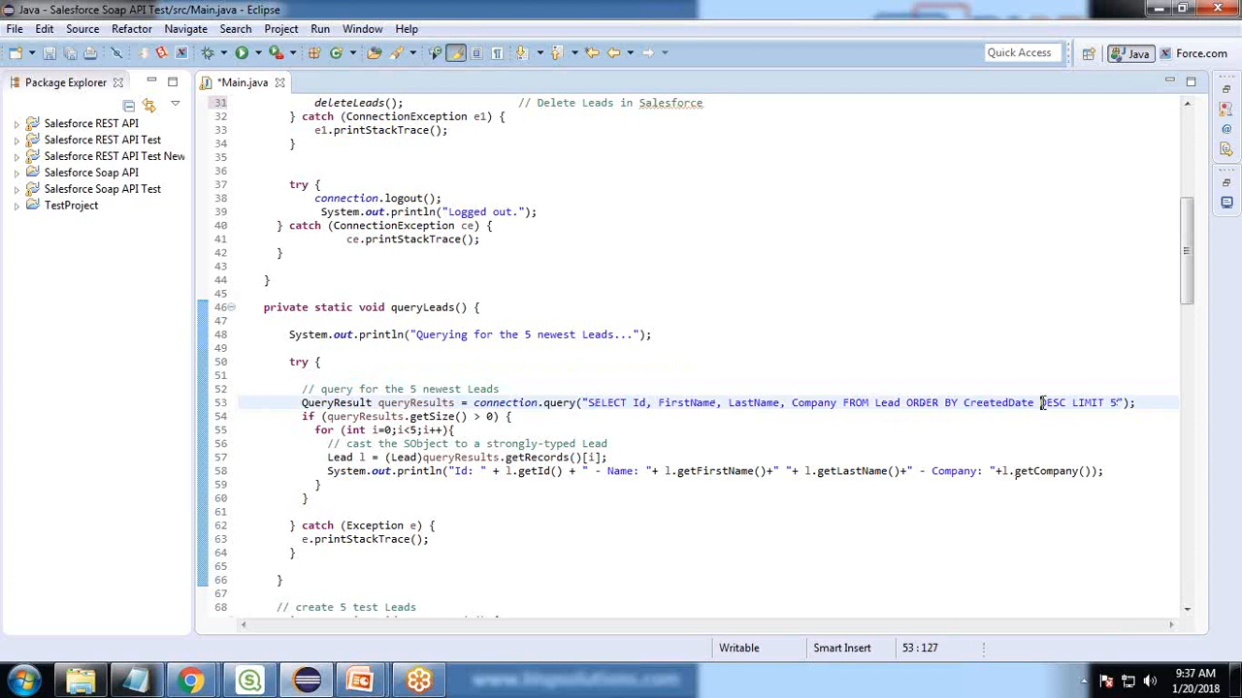
double_click(1051, 401)
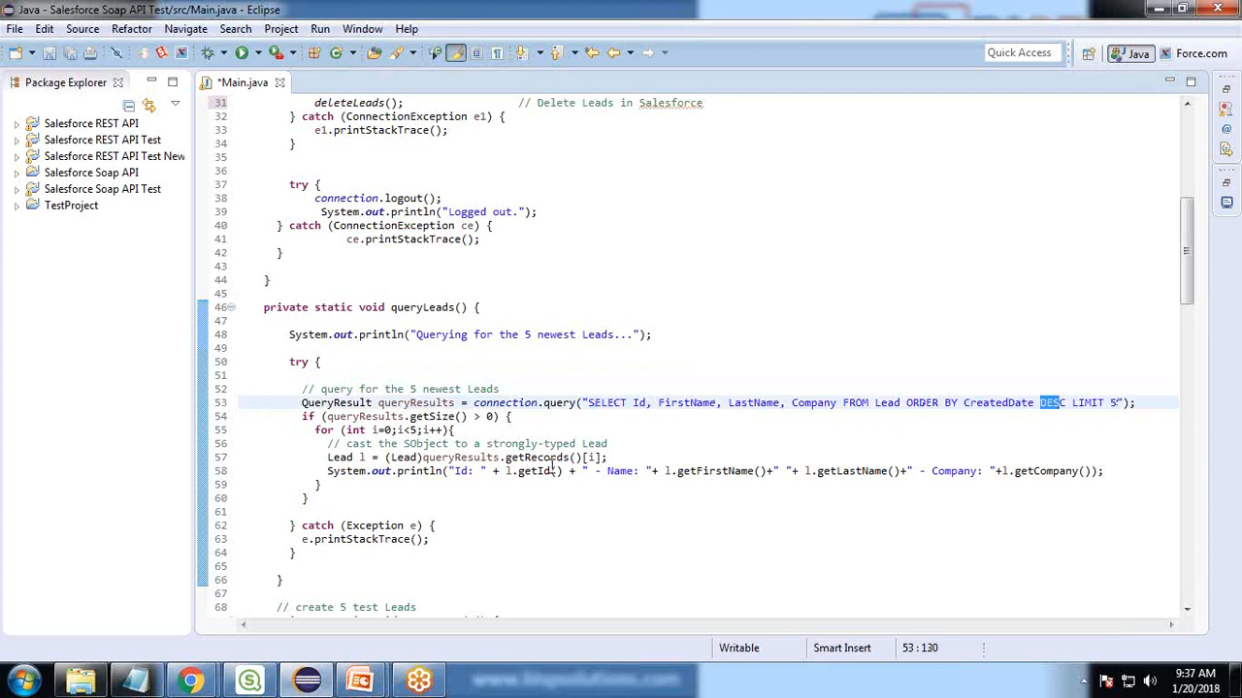
mouse_move(427, 458)
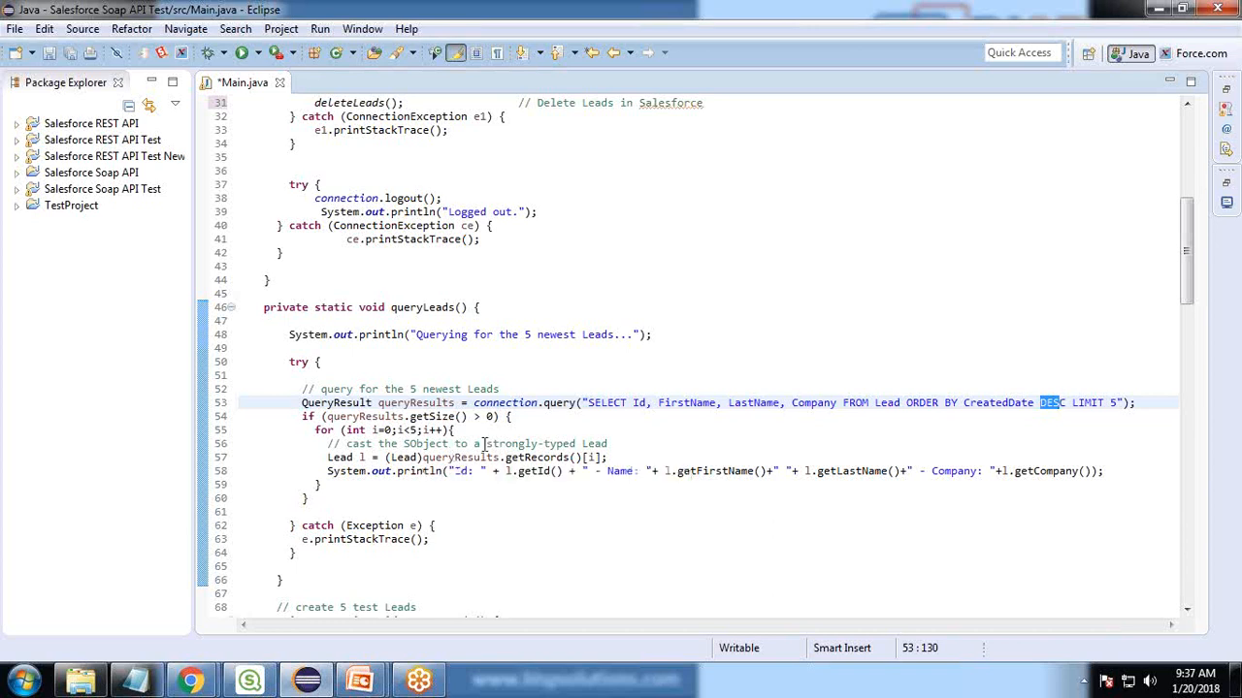
double_click(503, 401)
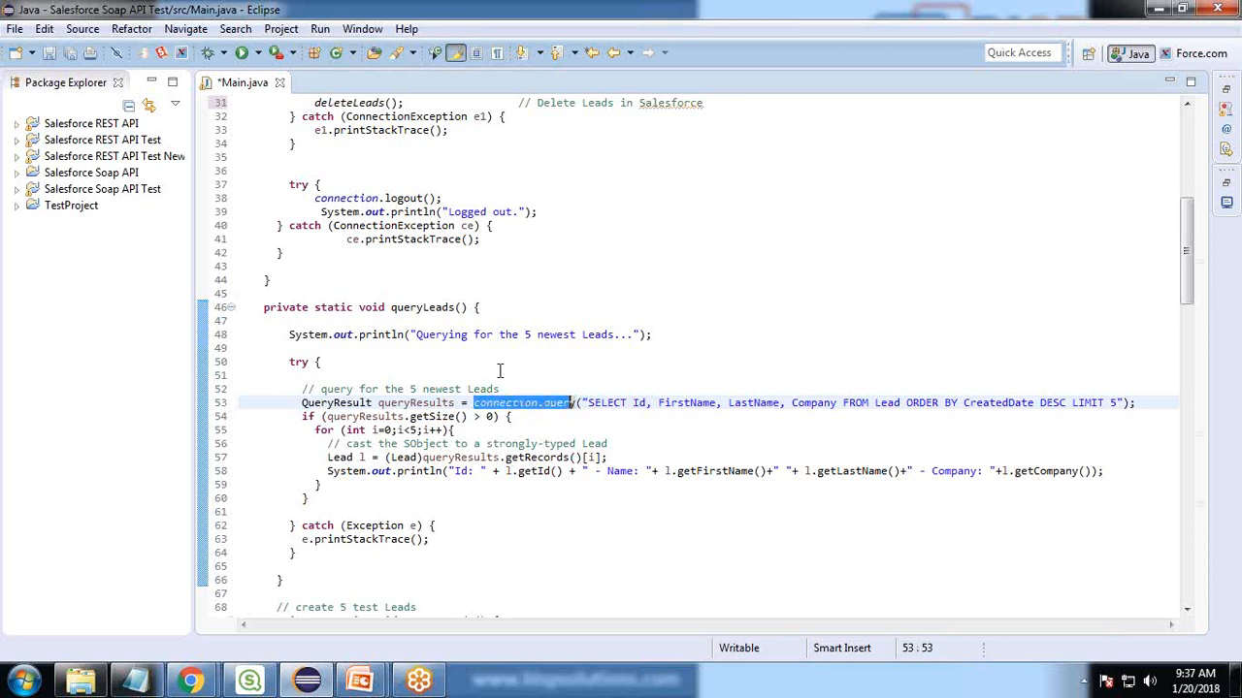
scroll("up", 3)
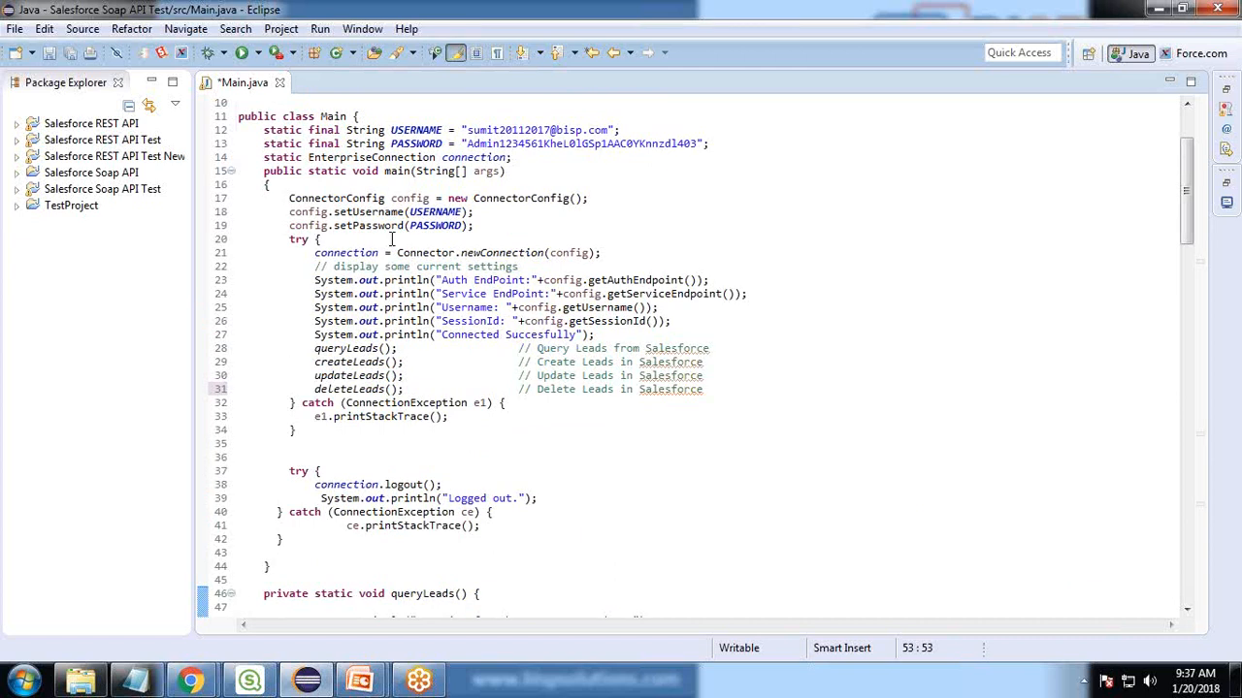
mouse_move(477, 472)
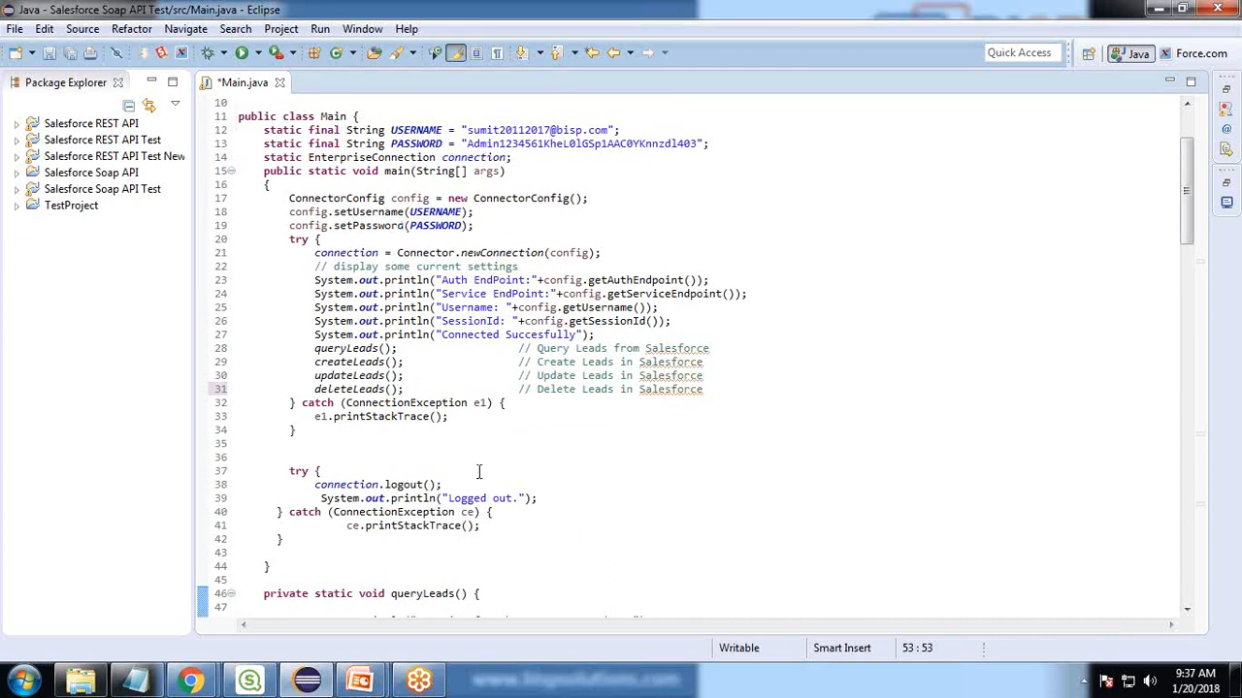
scroll("down", 3)
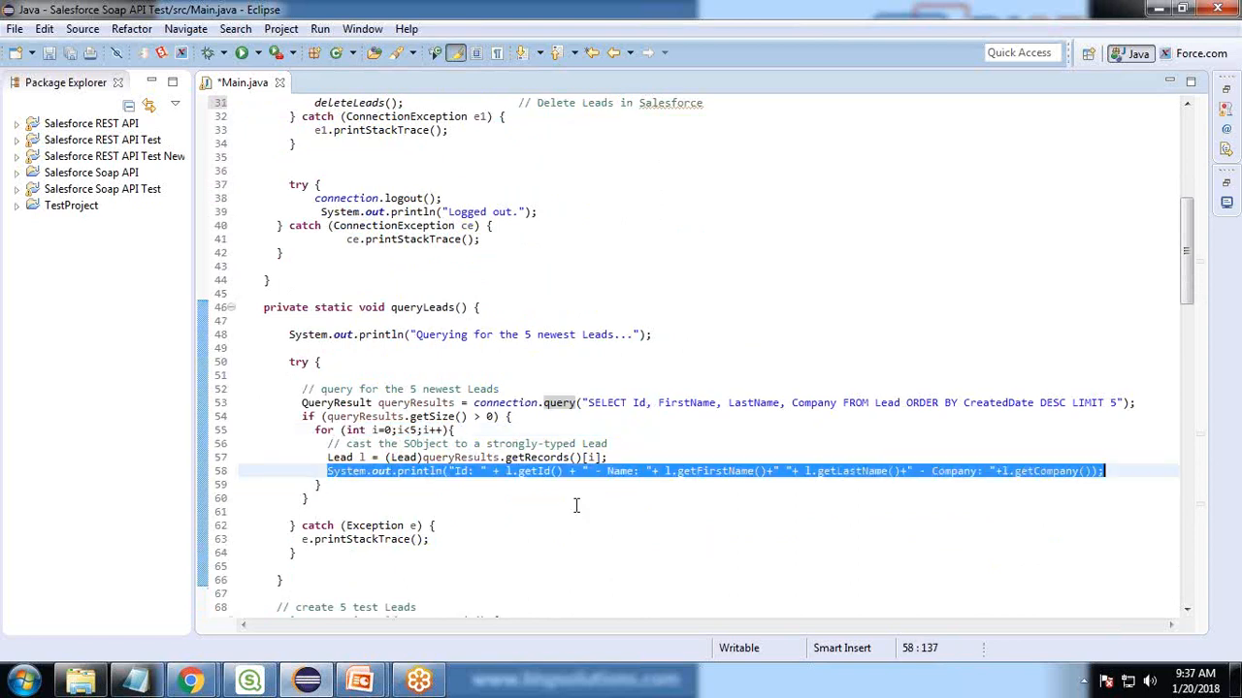
left_click(429, 458)
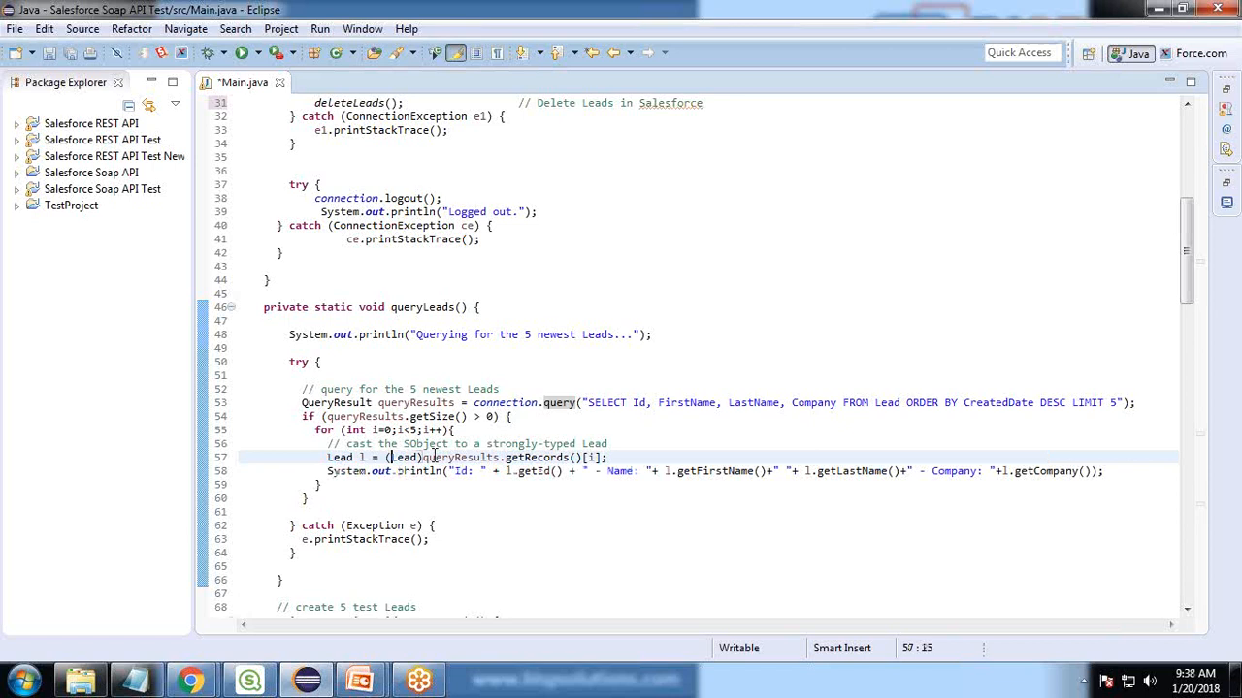
left_click_drag(456, 471, 580, 472)
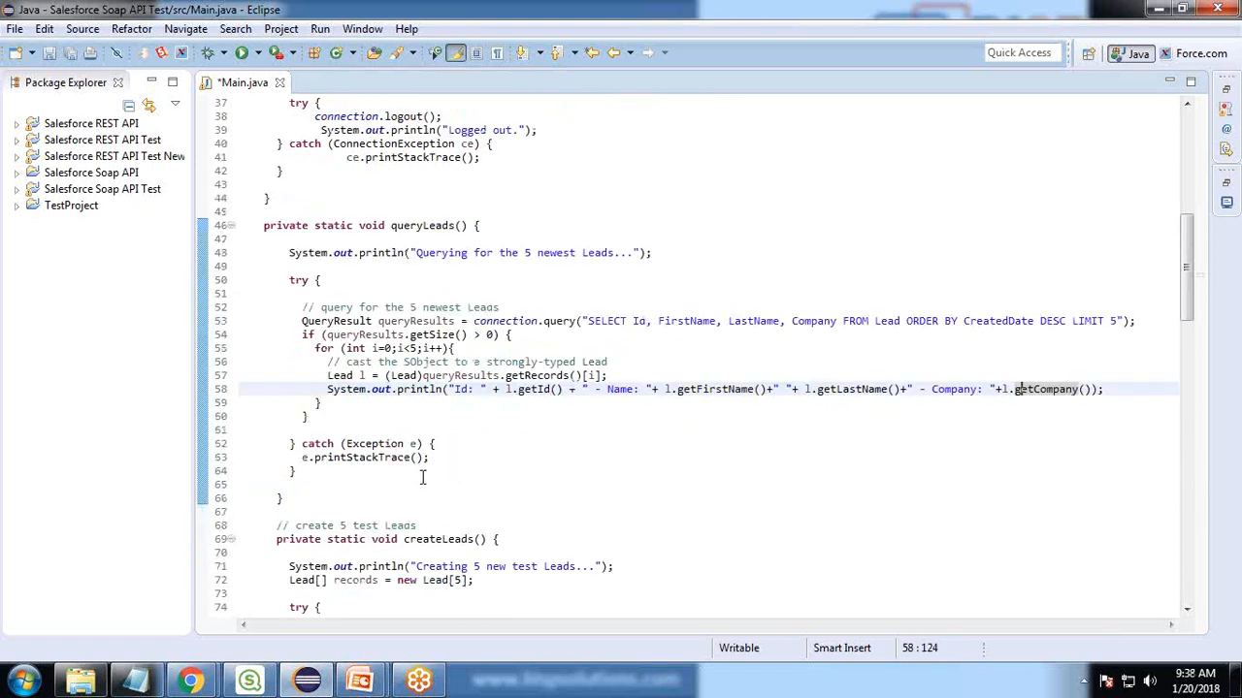
scroll("down", 3)
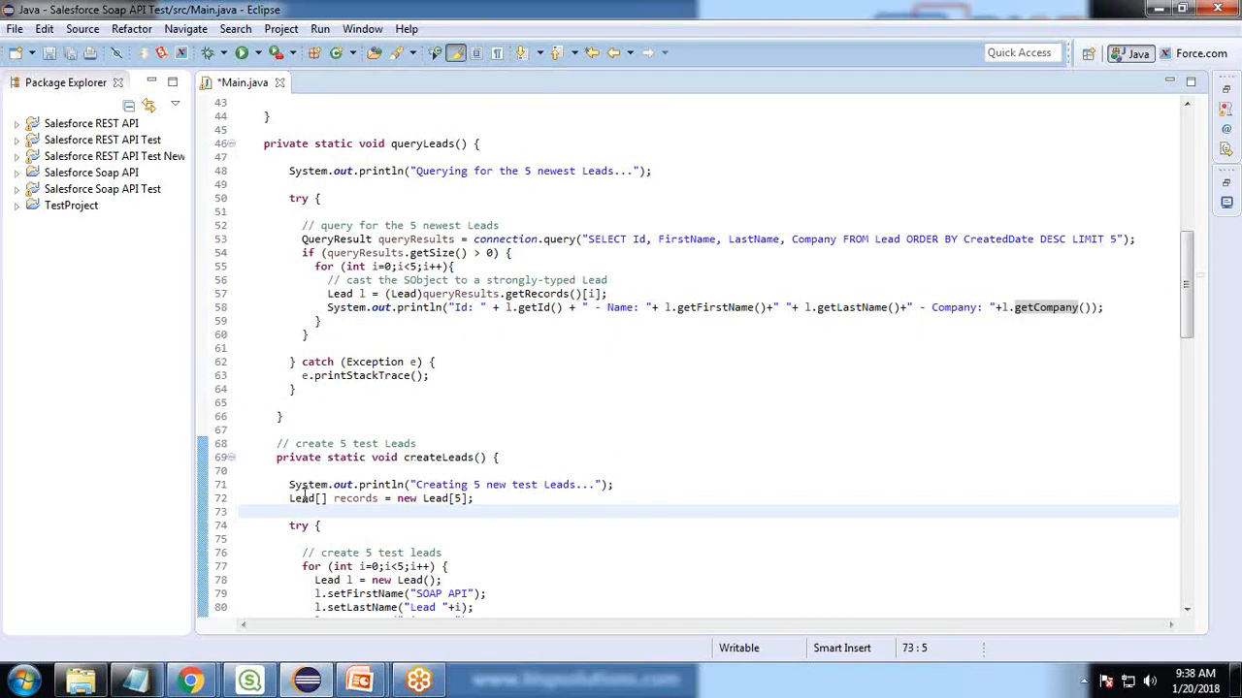
double_click(302, 496)
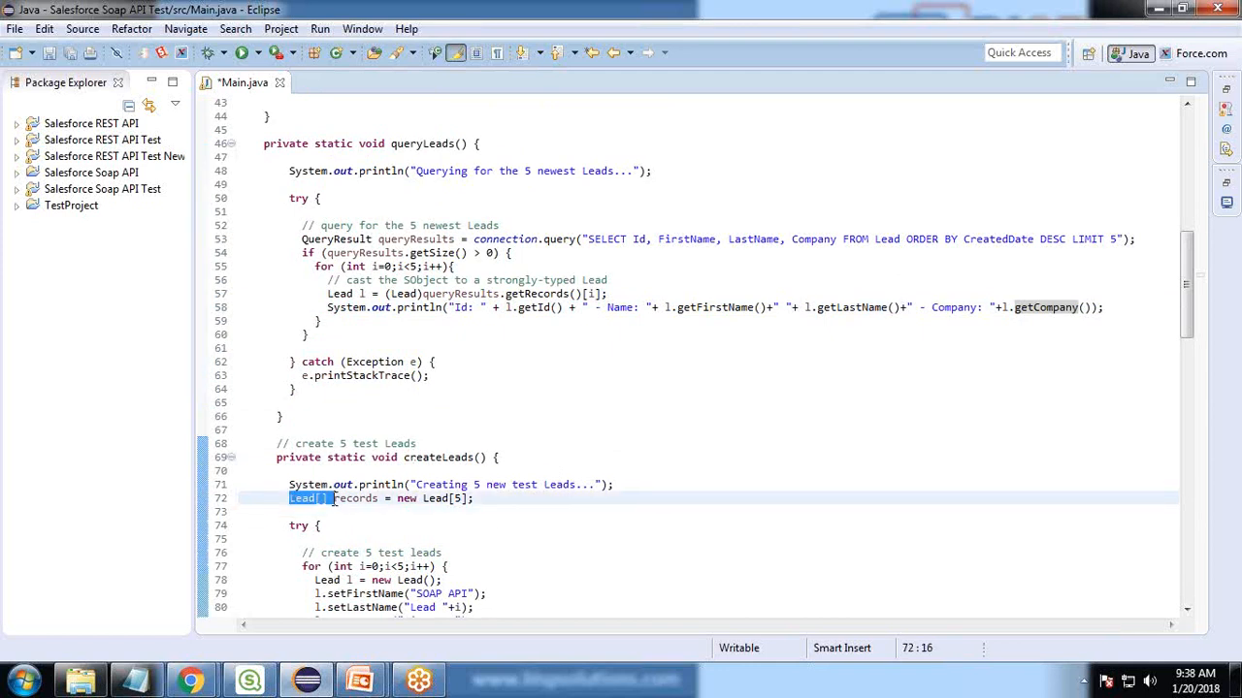
double_click(354, 496)
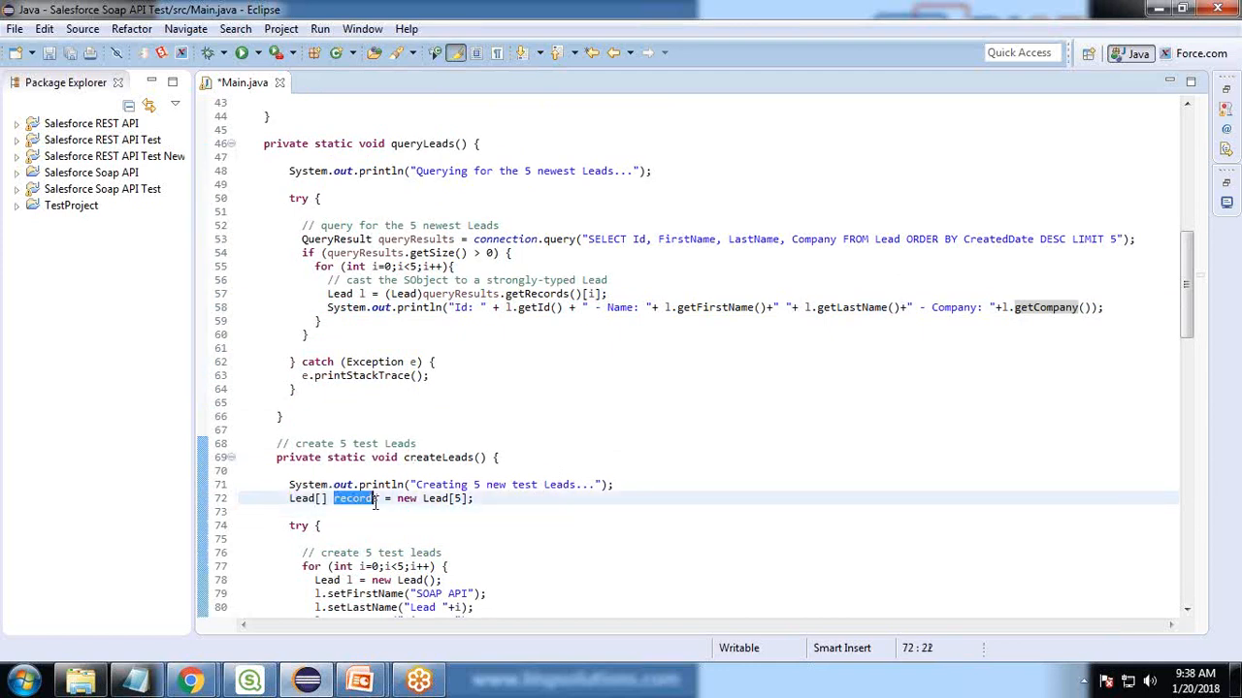
double_click(303, 496)
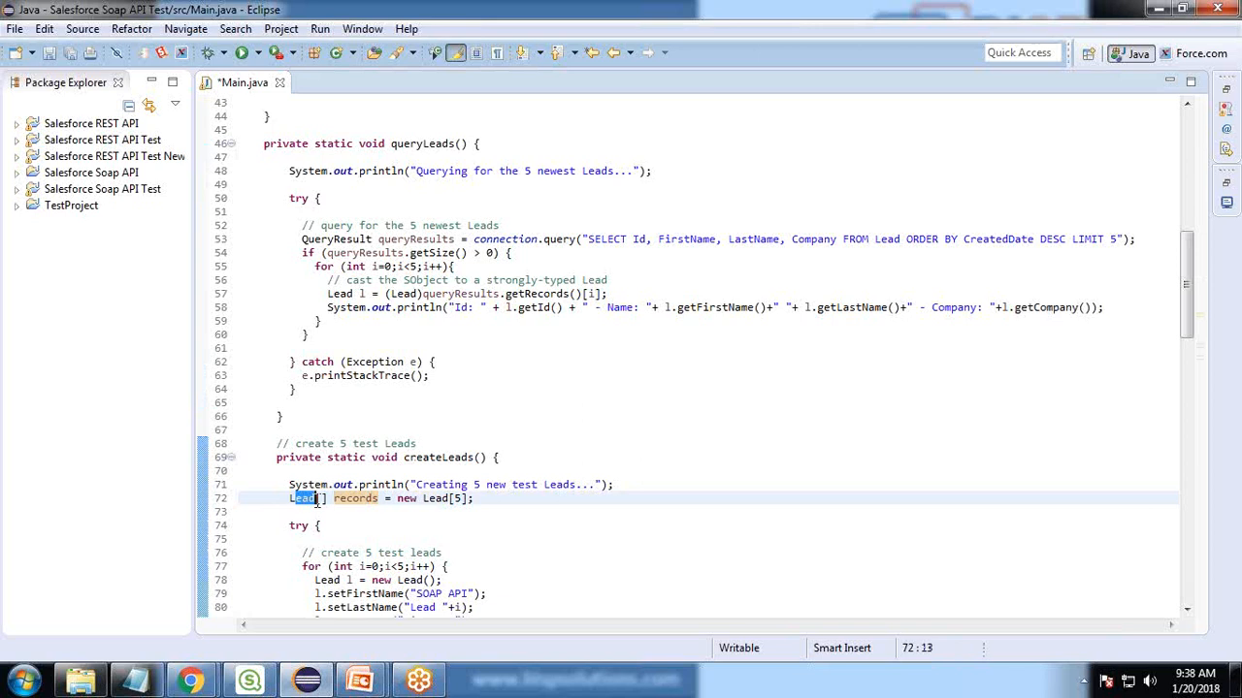
double_click(356, 496)
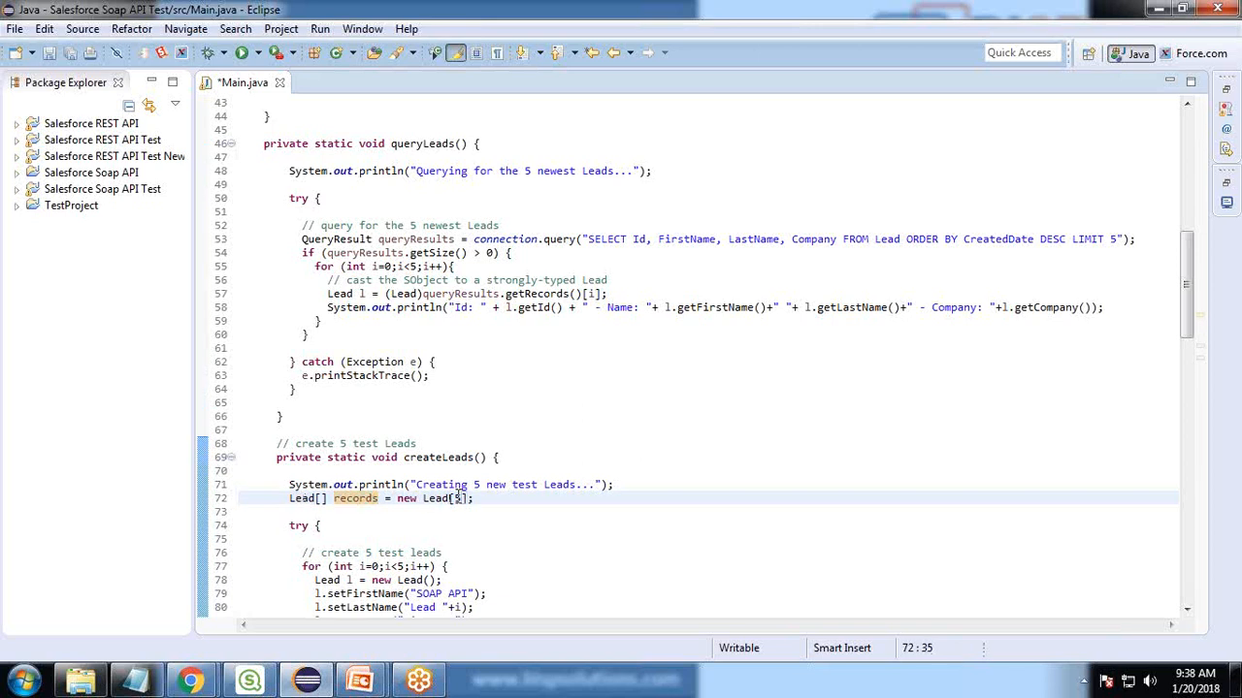
scroll("down", 3)
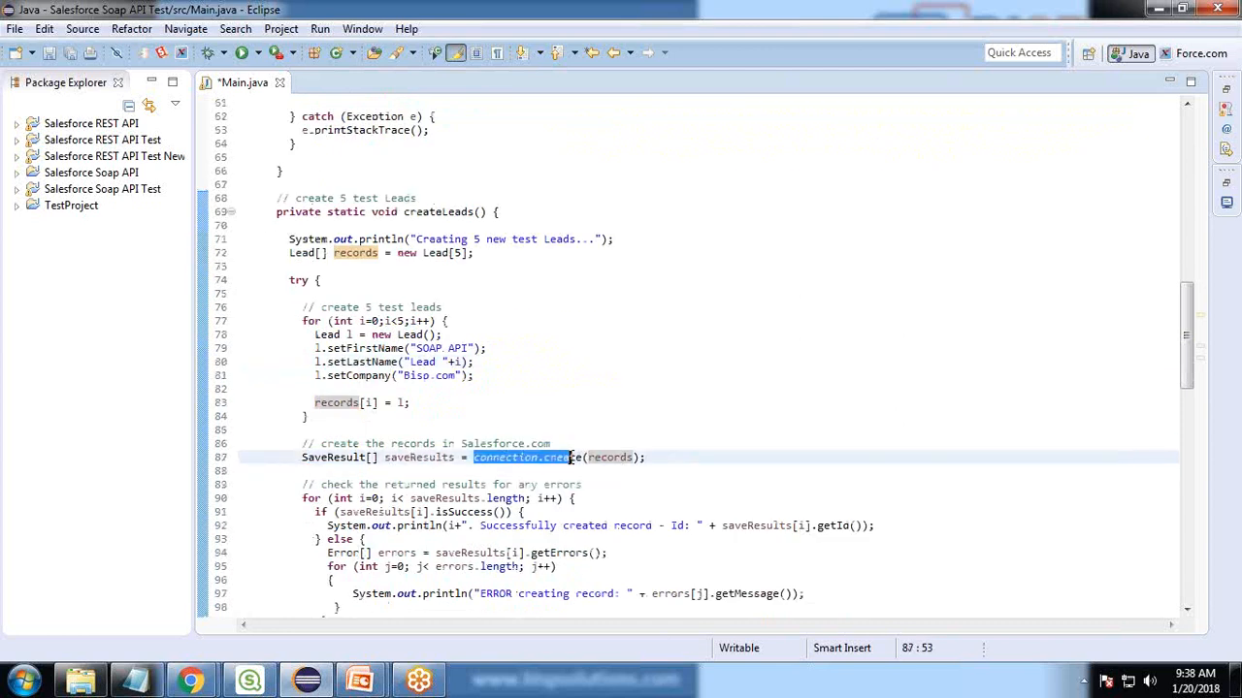
double_click(563, 458)
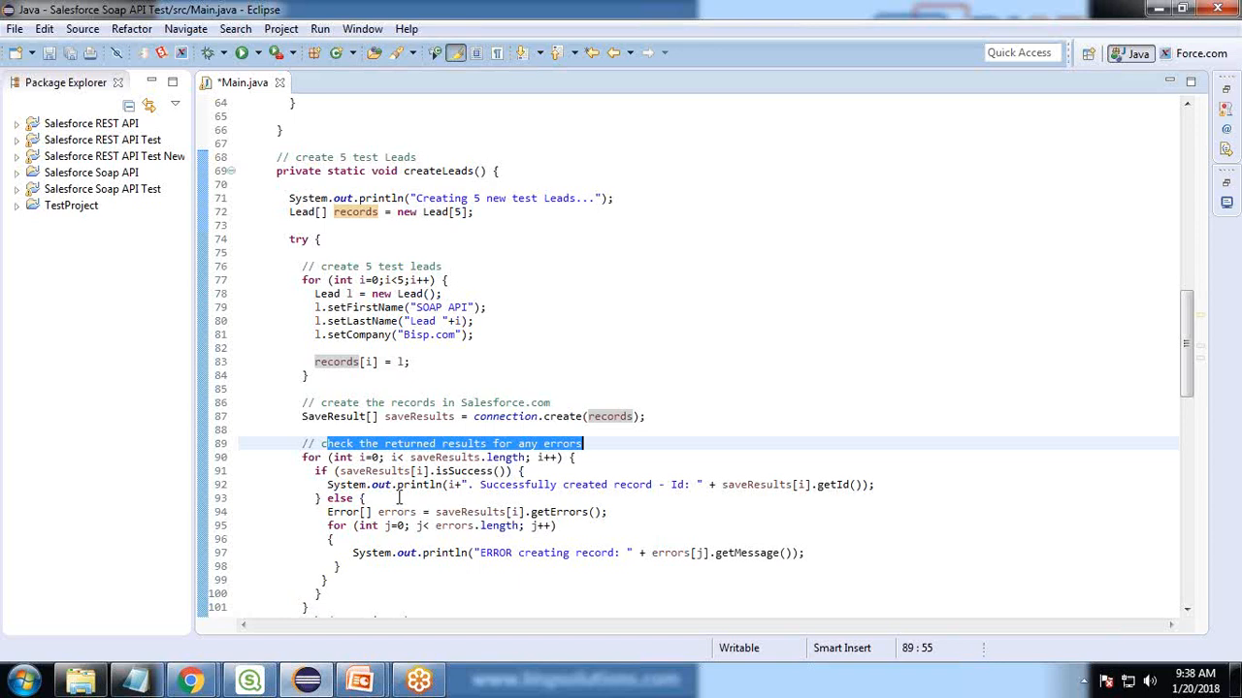
mouse_move(504, 551)
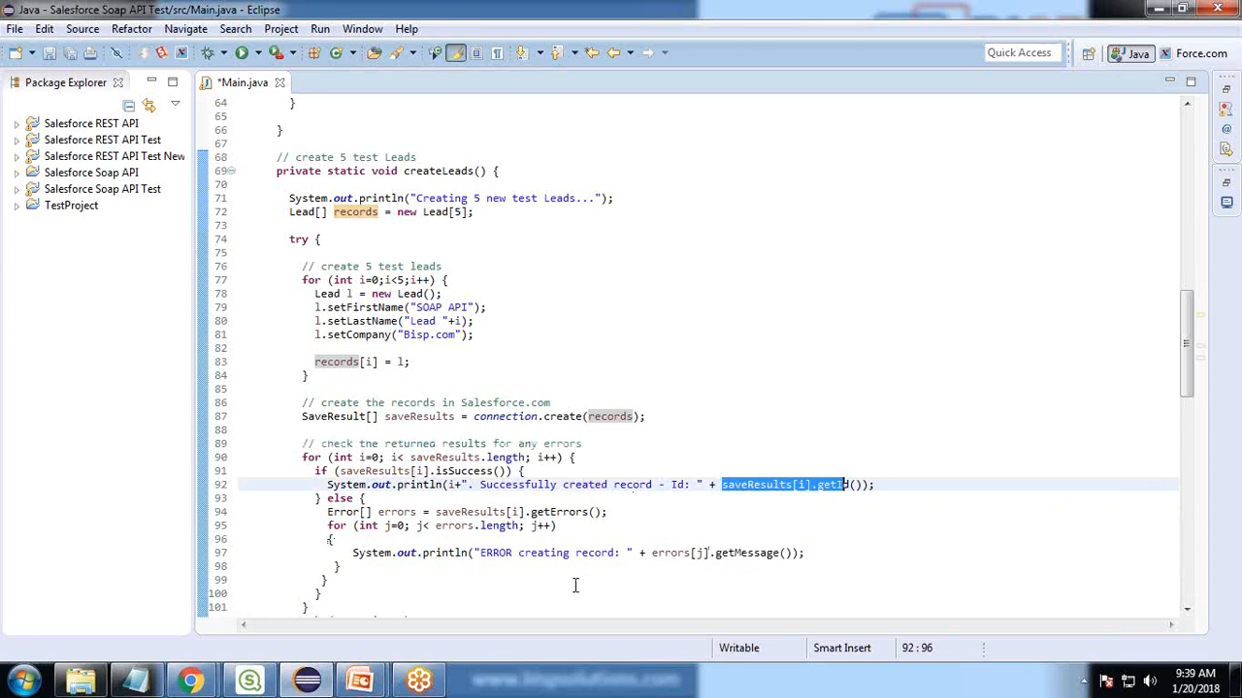
scroll("down", 3)
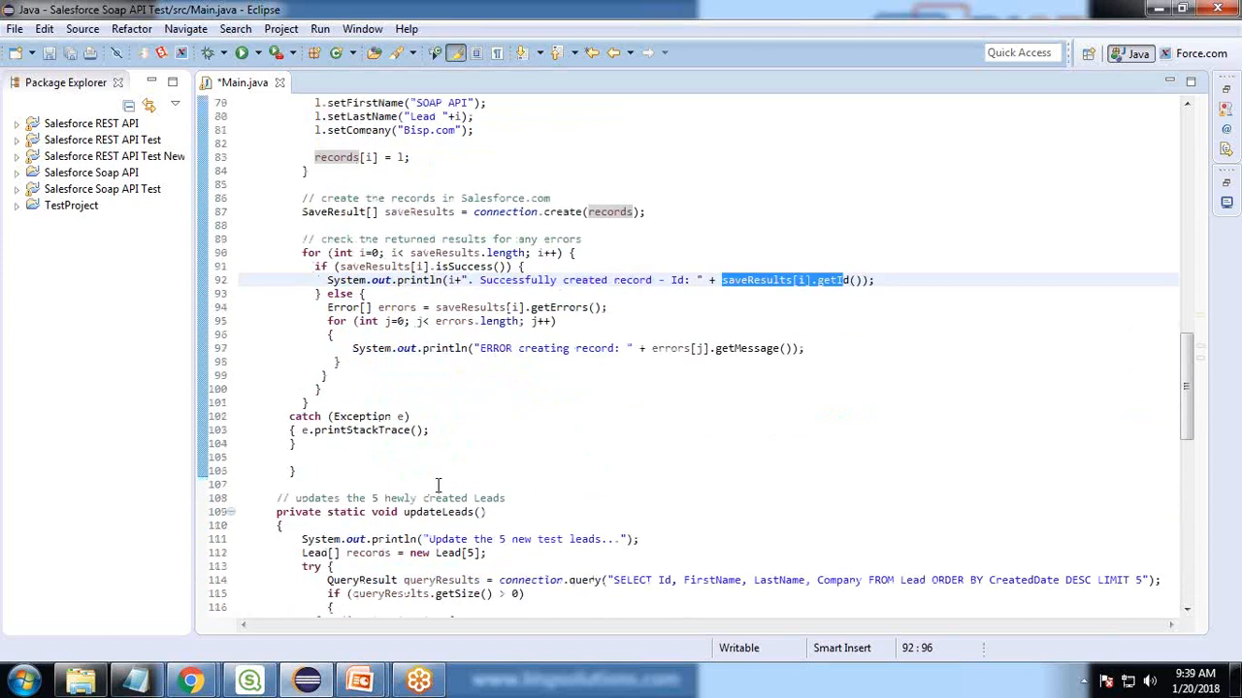
scroll("down", 3)
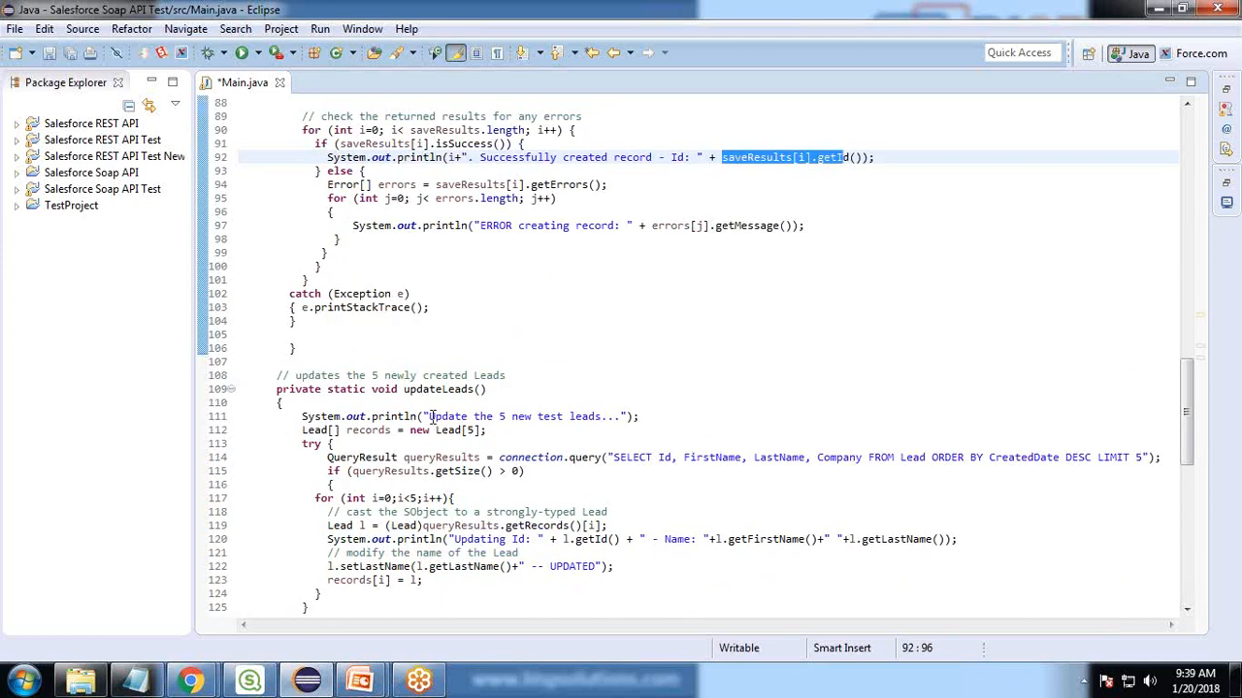
double_click(514, 416)
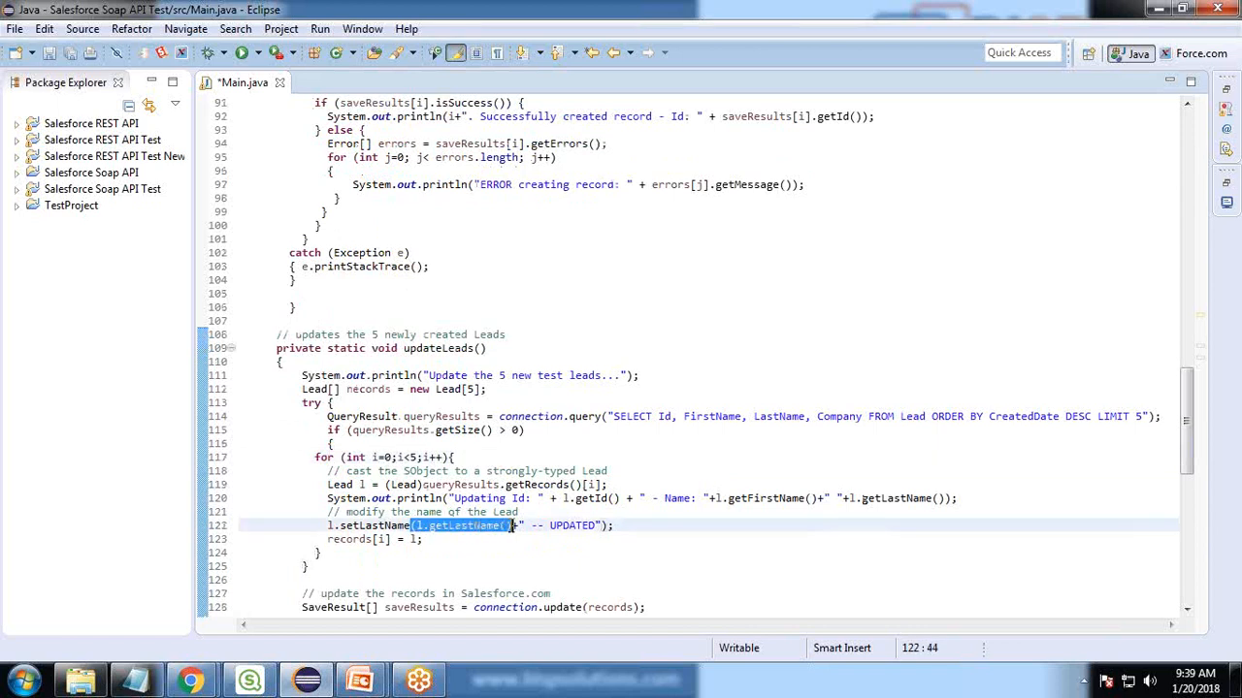
double_click(574, 524)
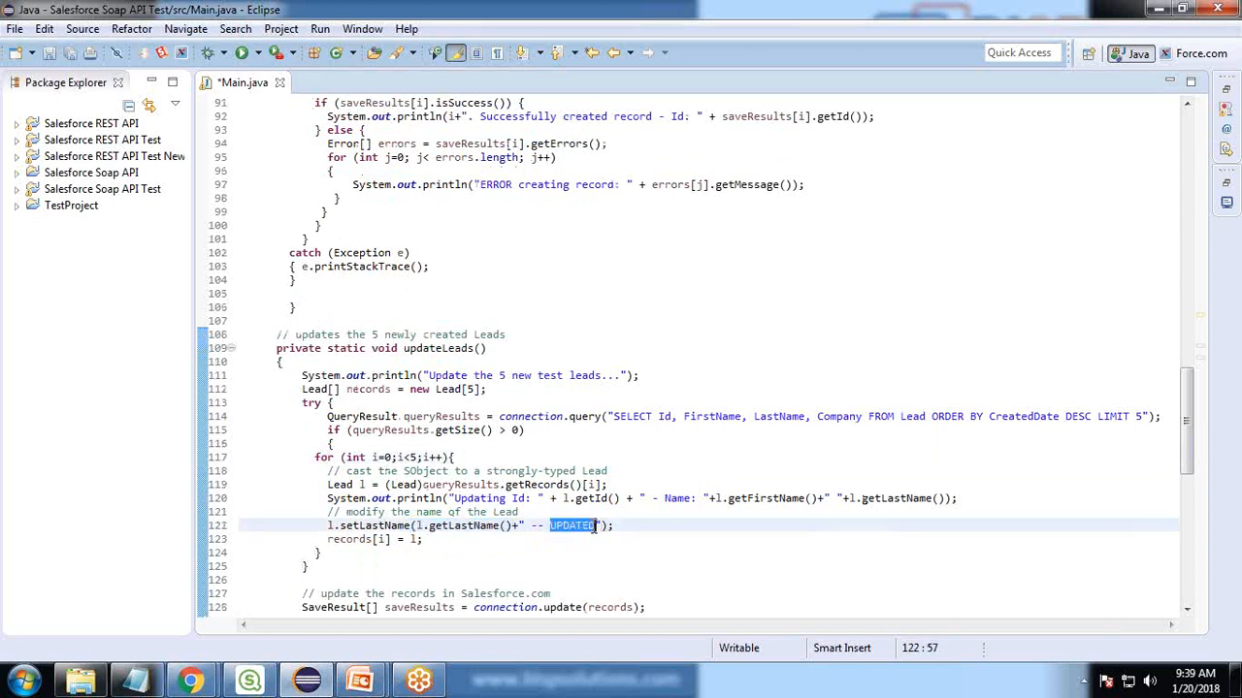
scroll("up", 3)
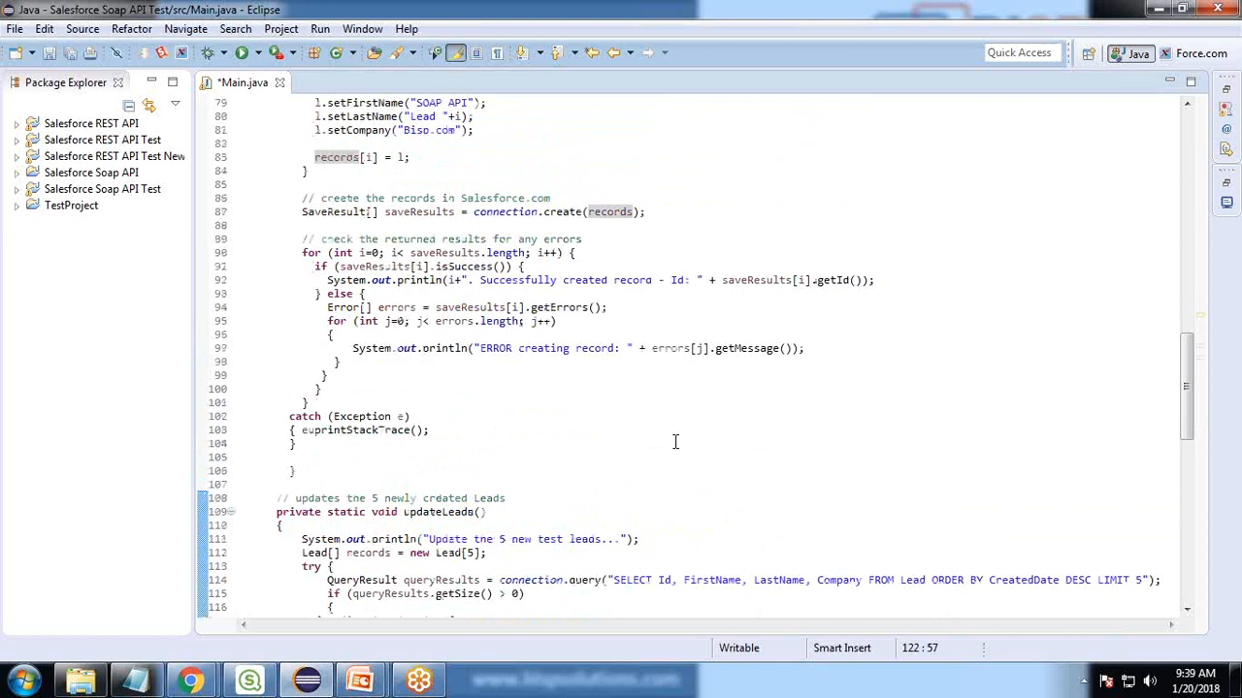
scroll("up", 3)
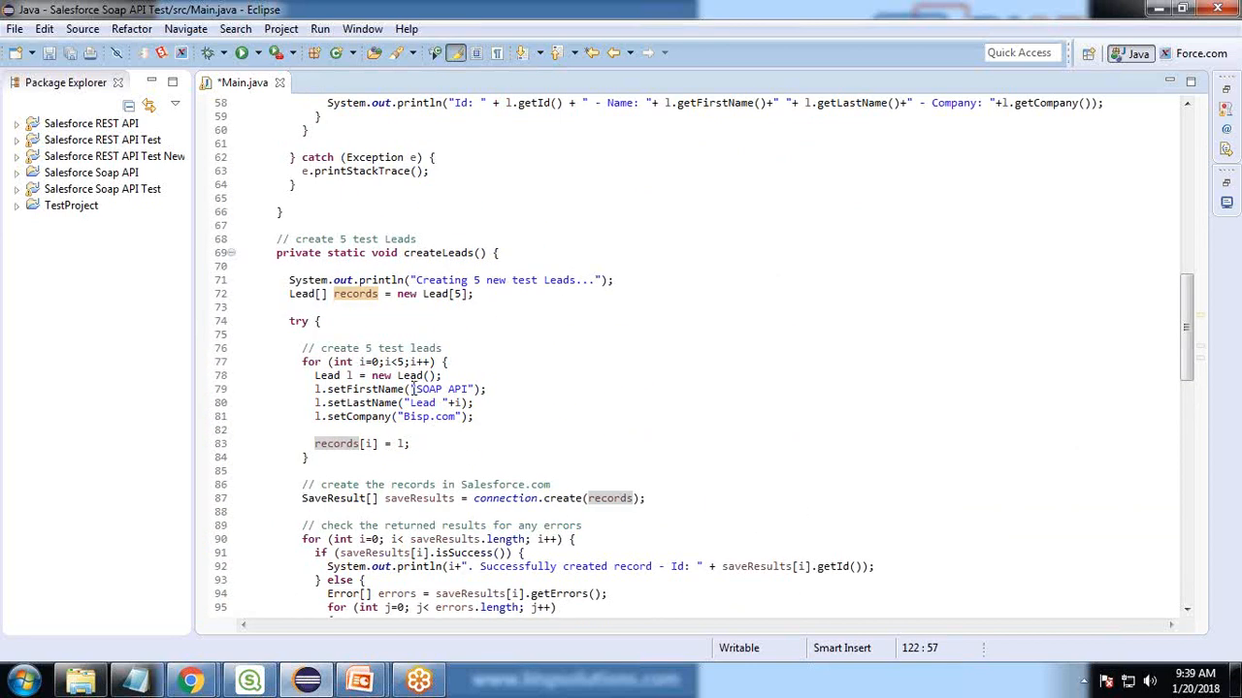
scroll("down", 3)
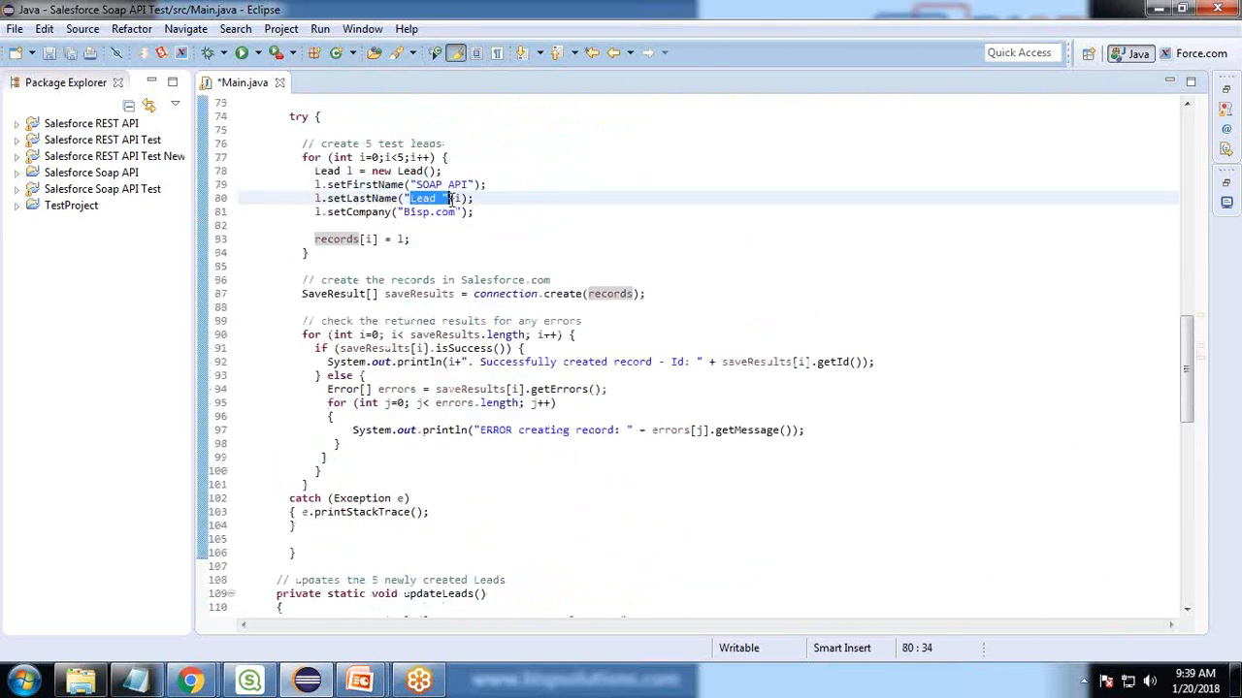
scroll("down", 3)
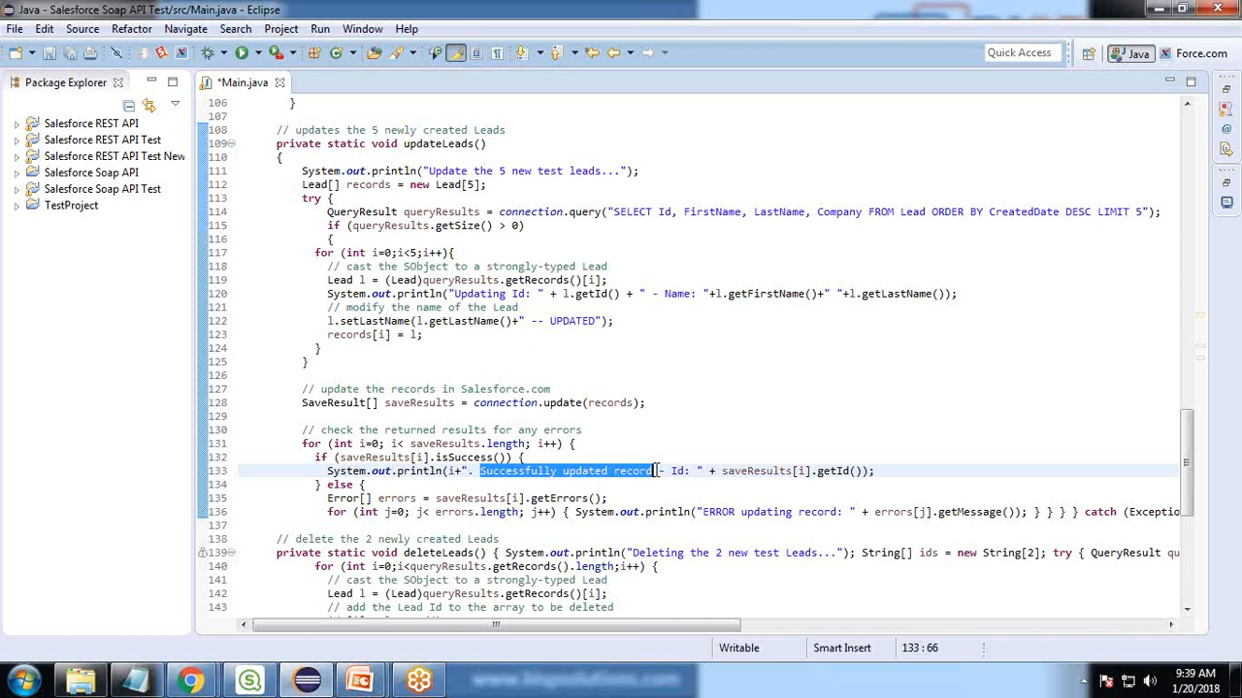
scroll("down", 3)
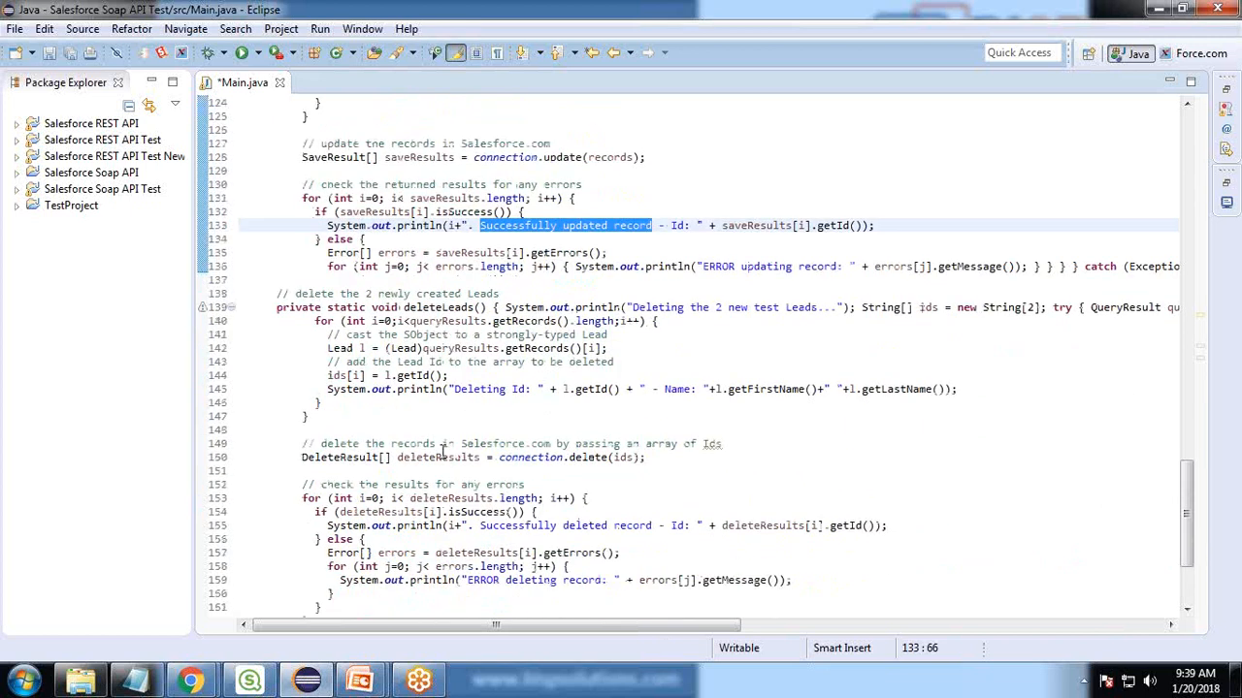
Break the crammed deleteLeads code onto separate lines and highlight the CreatedDate sort field
scroll("up", 3)
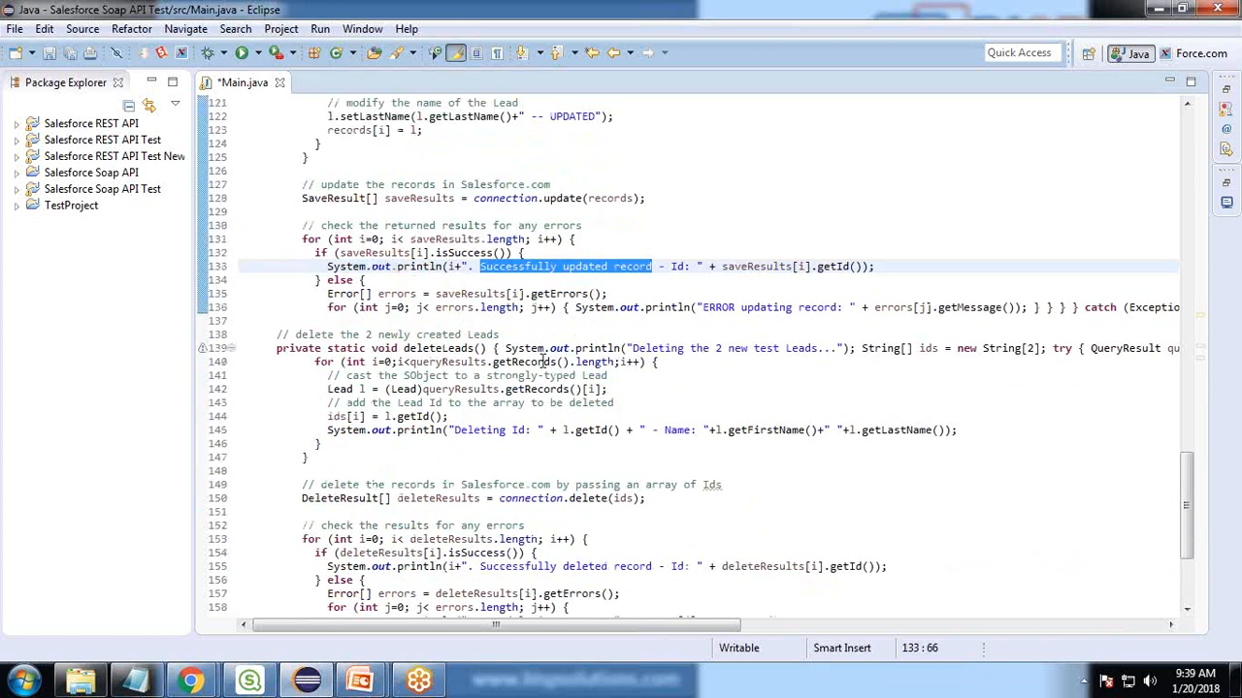
left_click(714, 350)
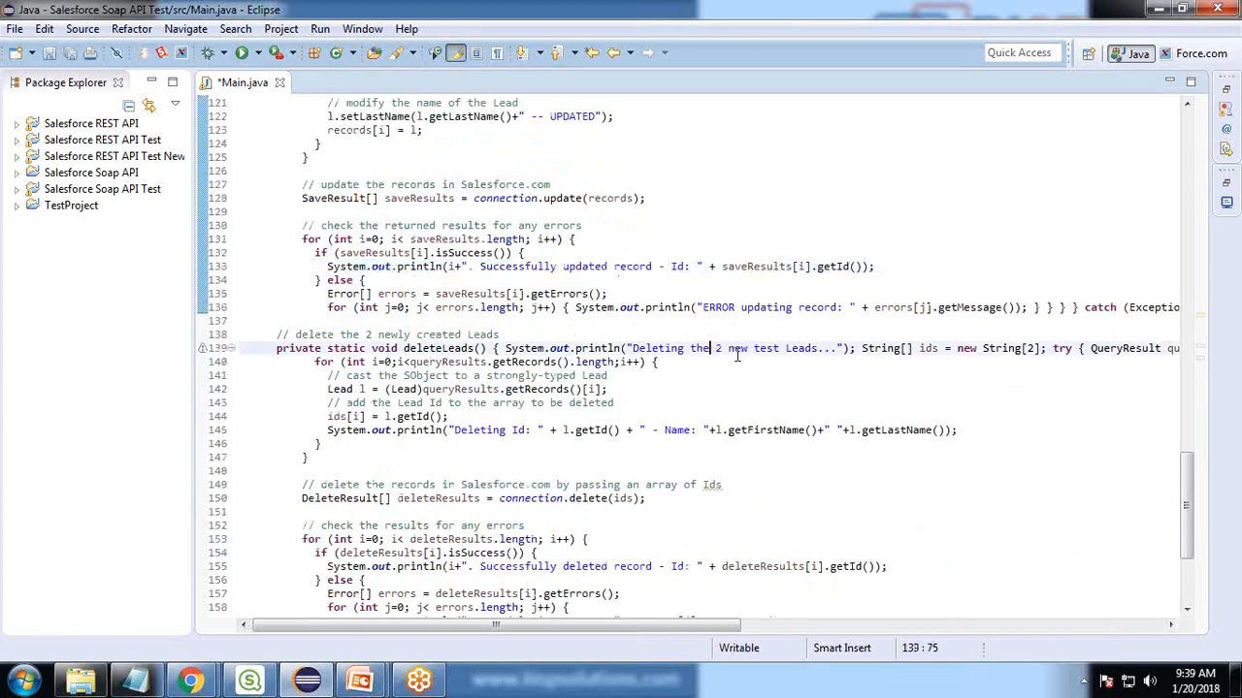
mouse_move(863, 345)
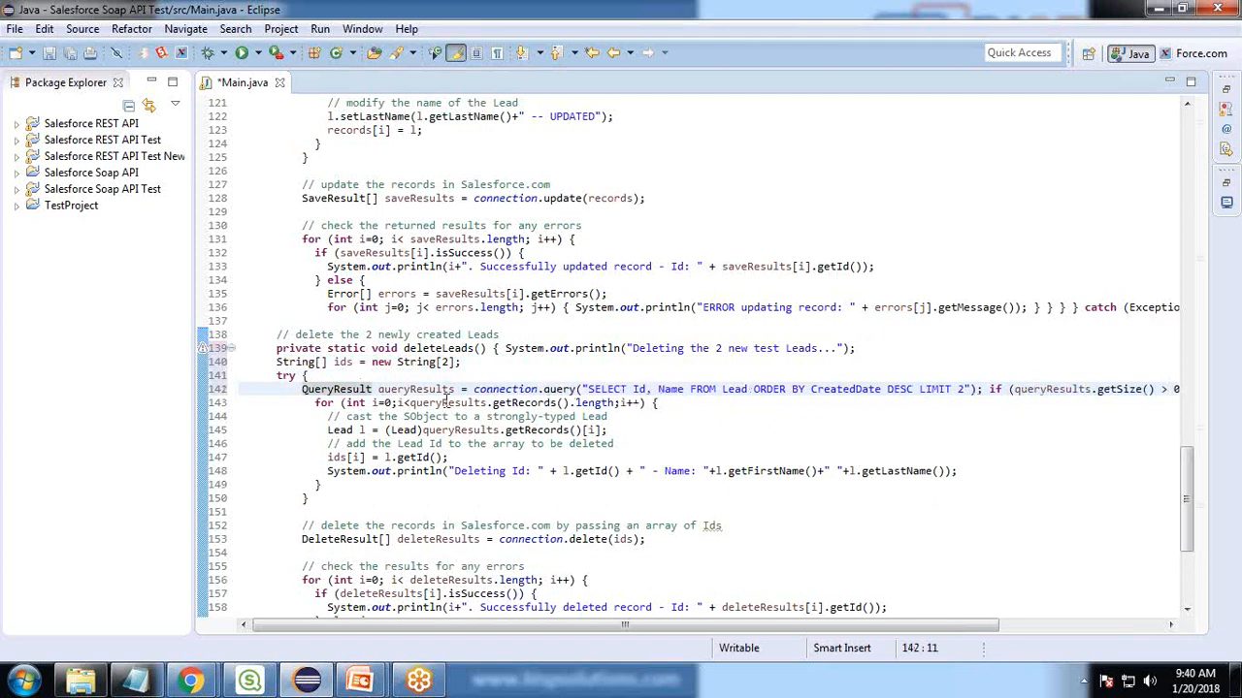
left_click(980, 388)
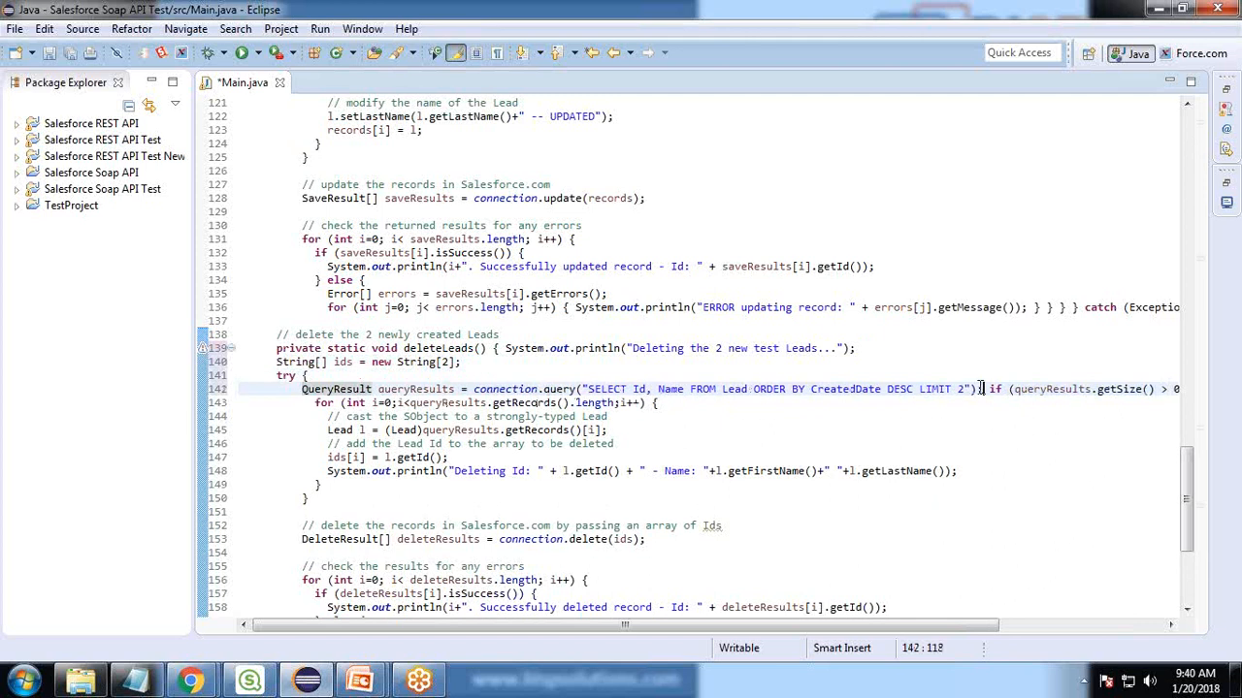
double_click(935, 388)
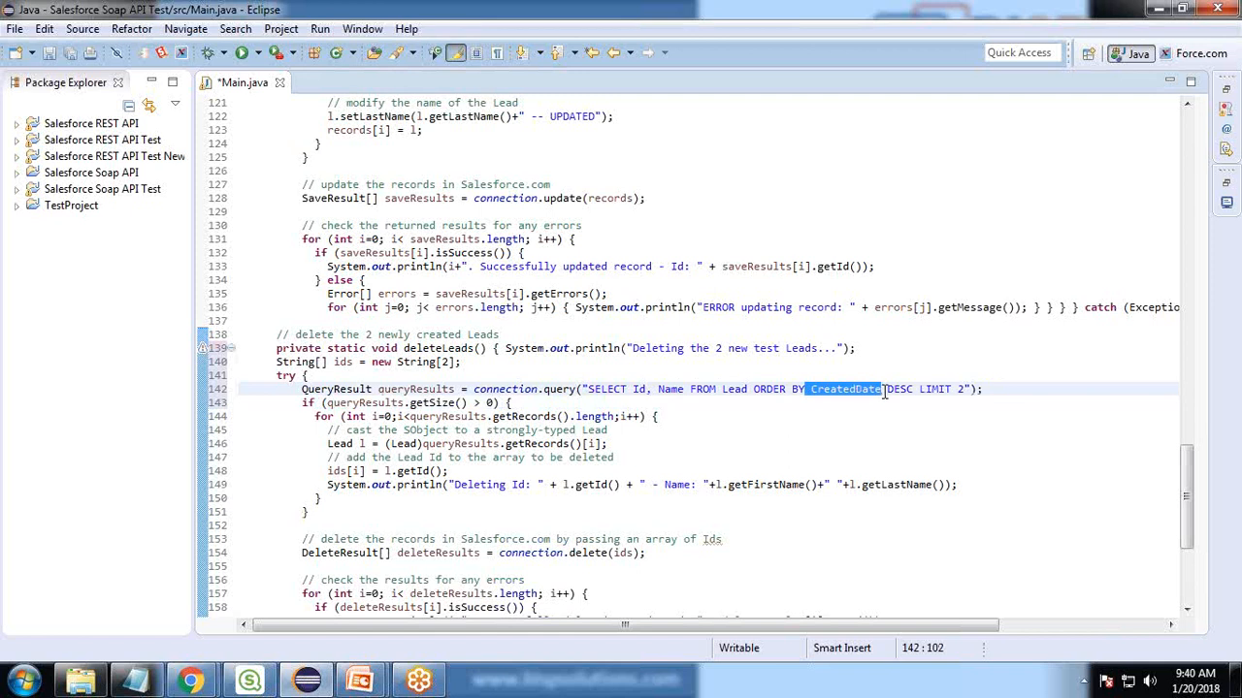
Expand the Salesforce Soap API Test project and select Main.java to run
scroll("down", 3)
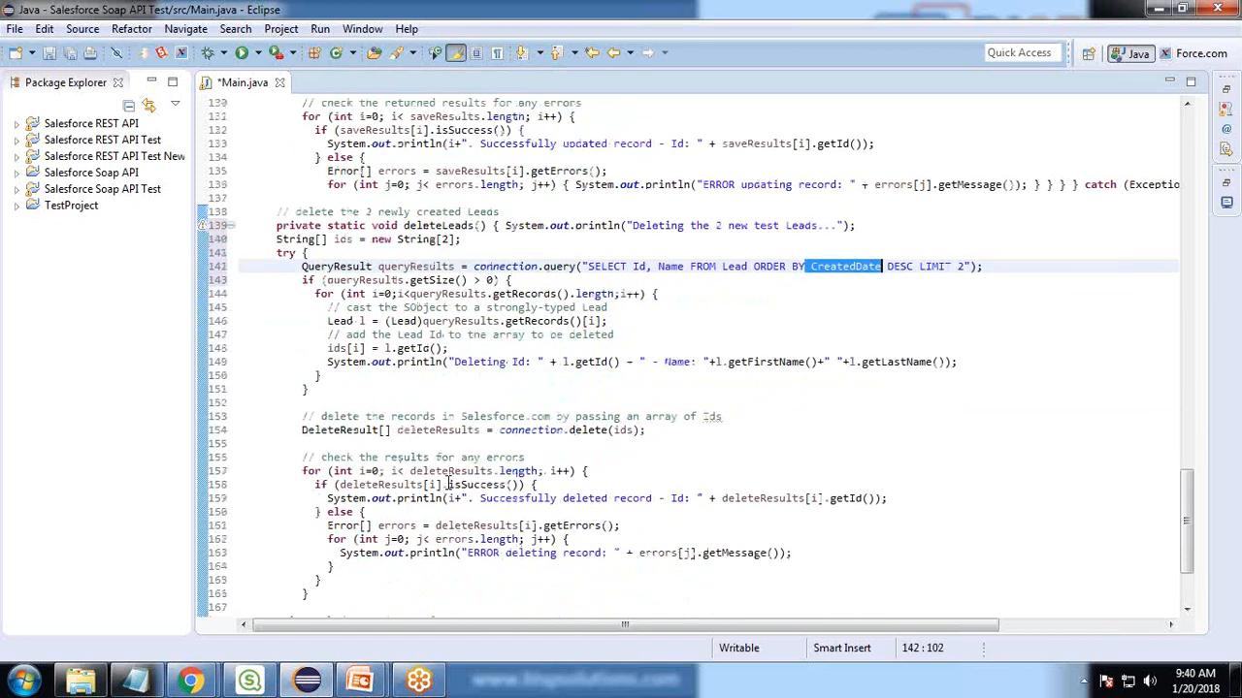
scroll("down", 3)
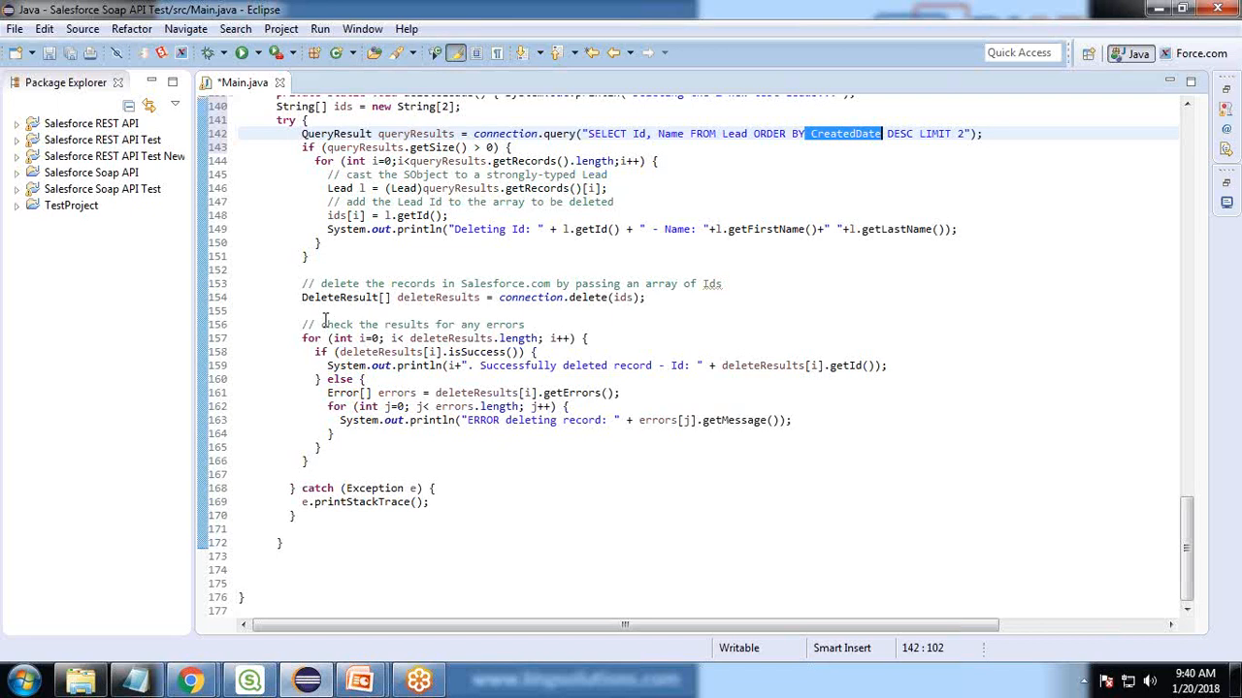
left_click(18, 188)
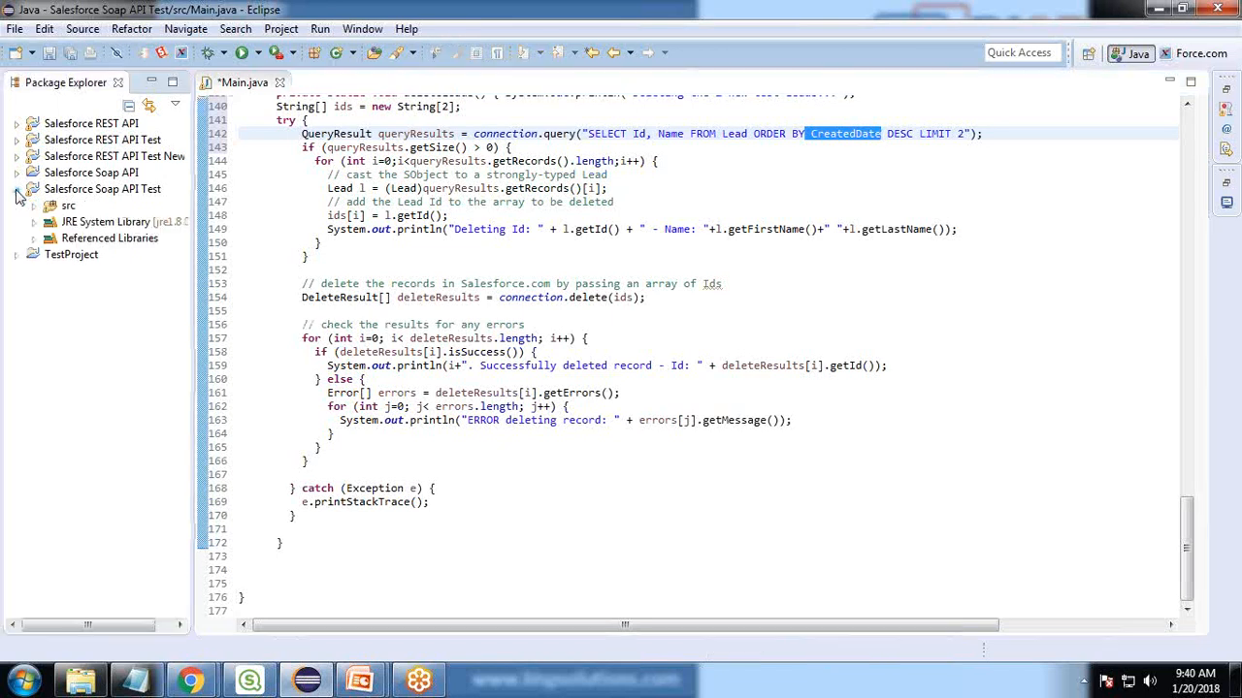
left_click(33, 205)
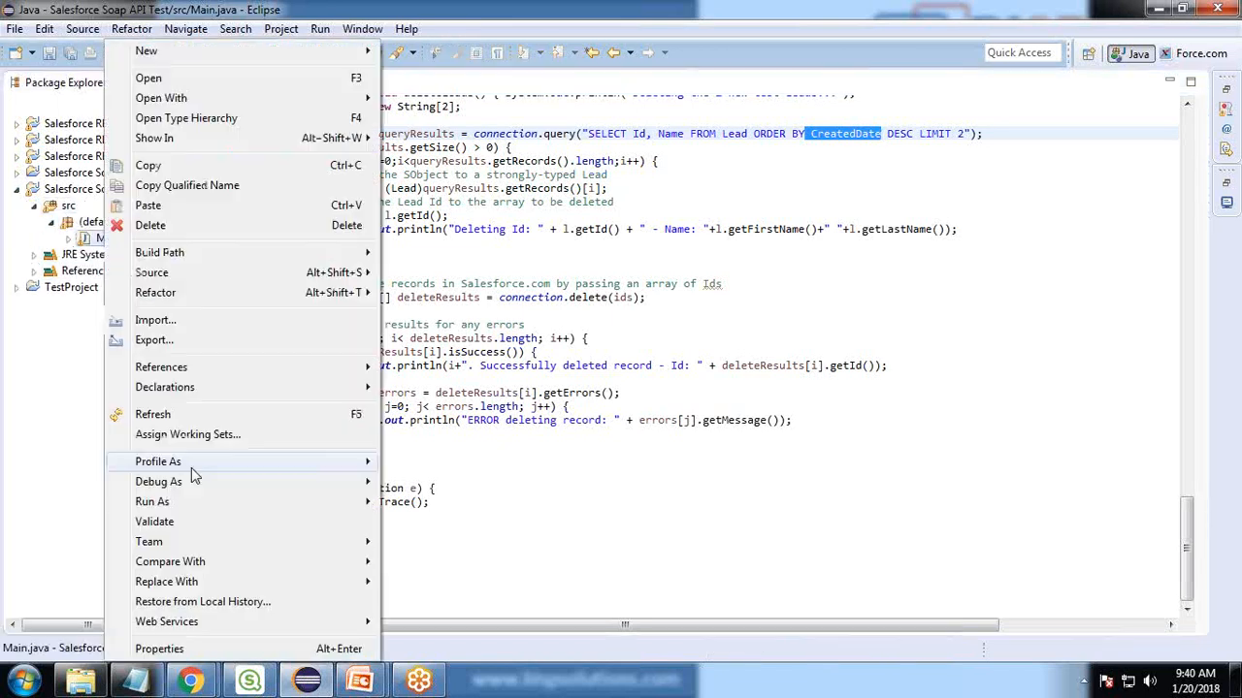
mouse_move(151, 501)
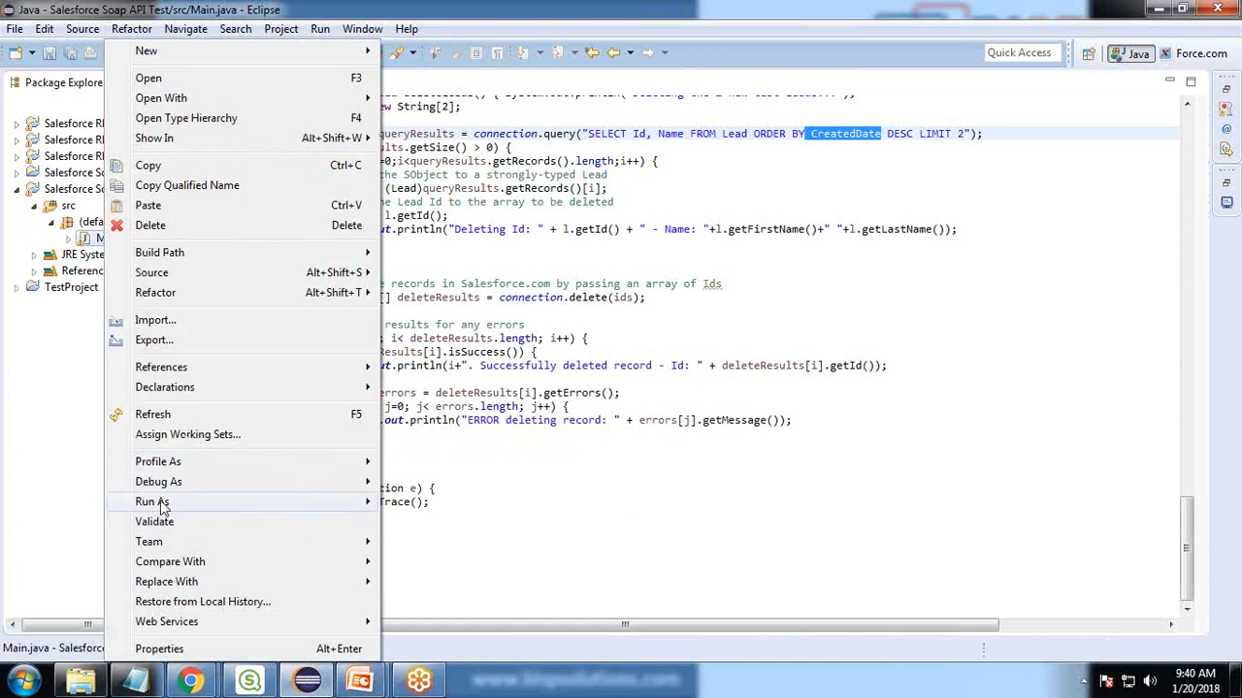
Run Main.java as a Java Application, confirming Save and Launch
left_click(151, 501)
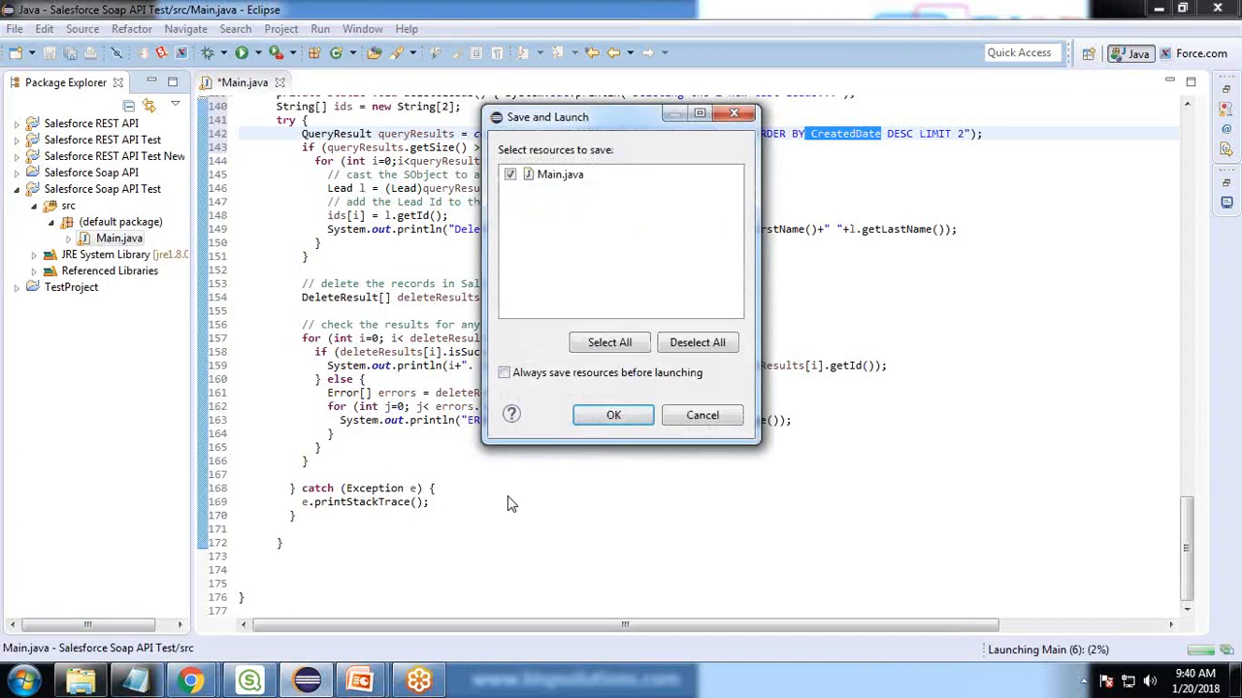
left_click(614, 415)
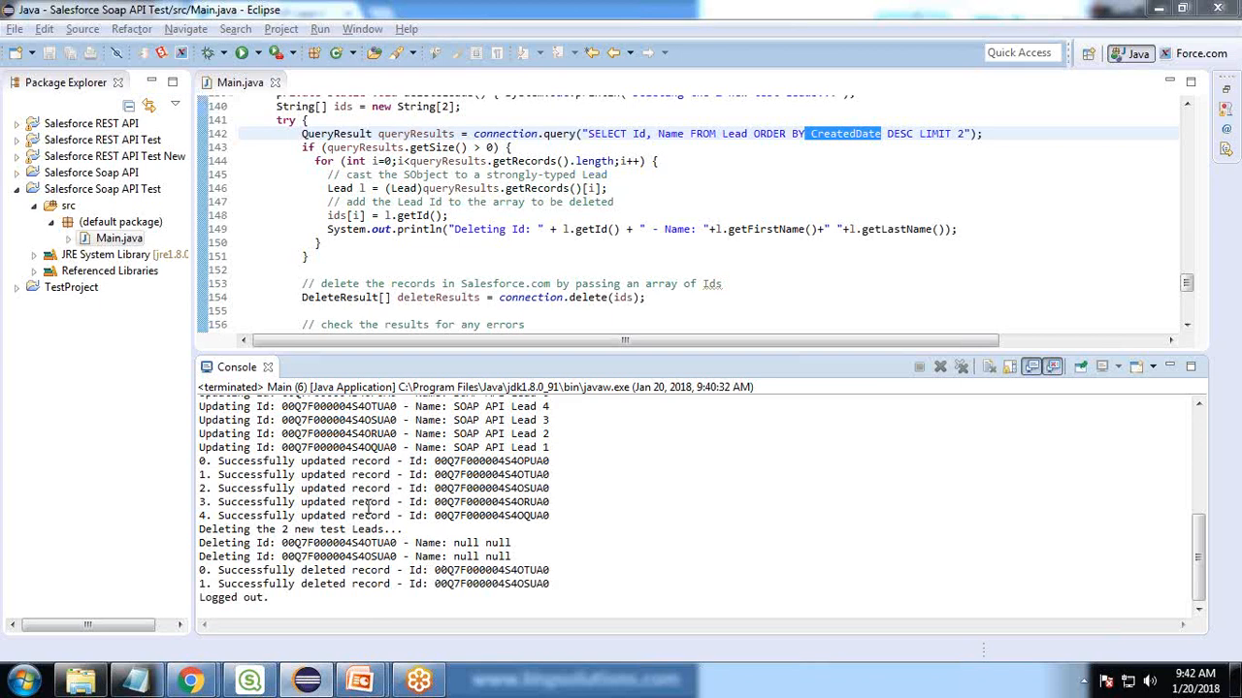
Load the updated lead's record page and the Leads home listing Lead 4 and Lead 3
scroll("up", 3)
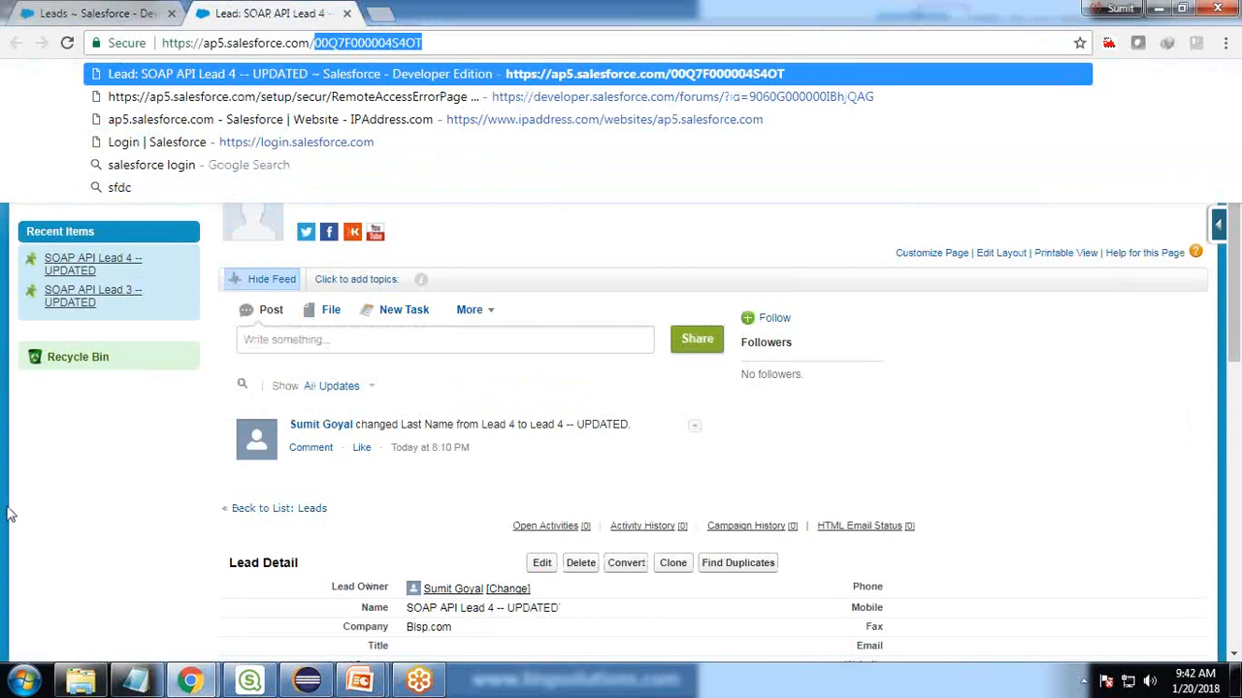
key("Return")
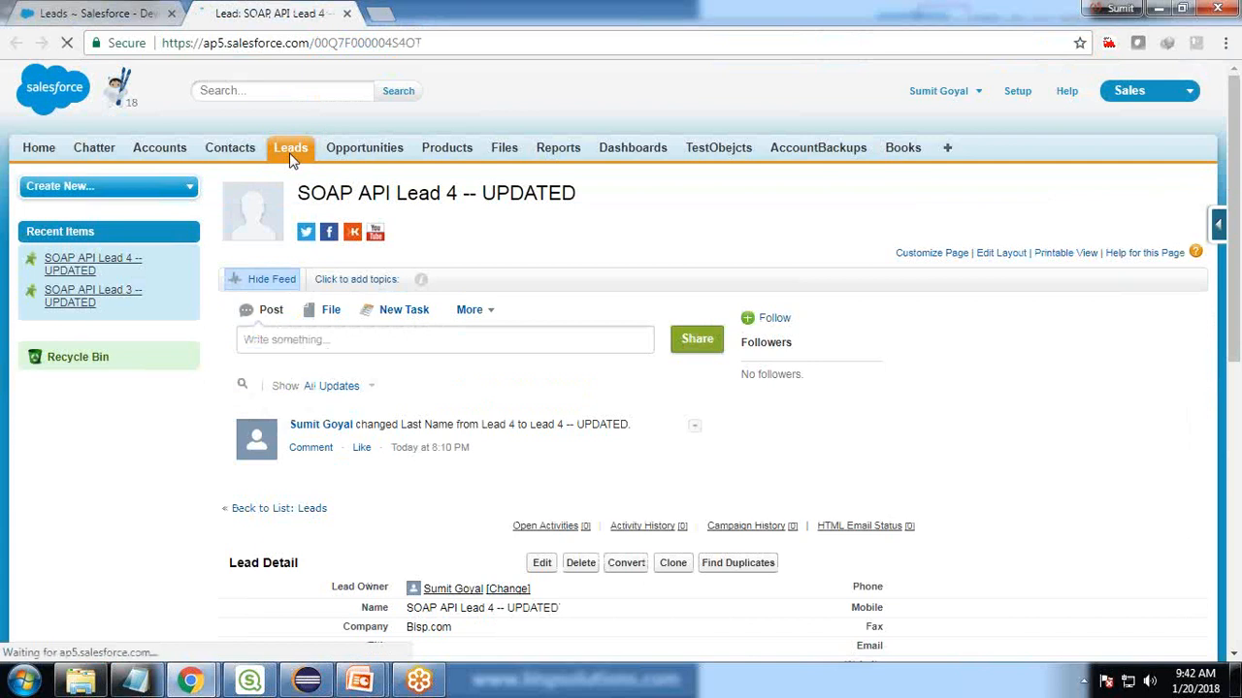
left_click(291, 148)
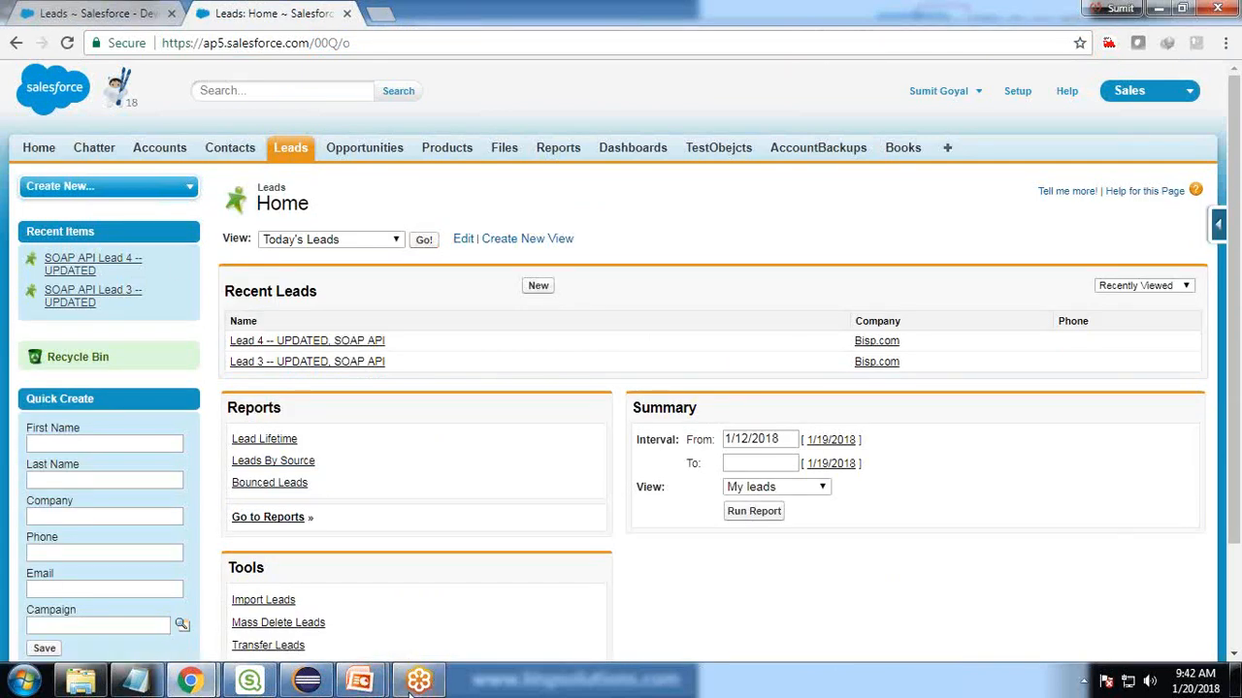
Return to the Eclipse console output, then leave the Q&A slide showing
left_click(307, 679)
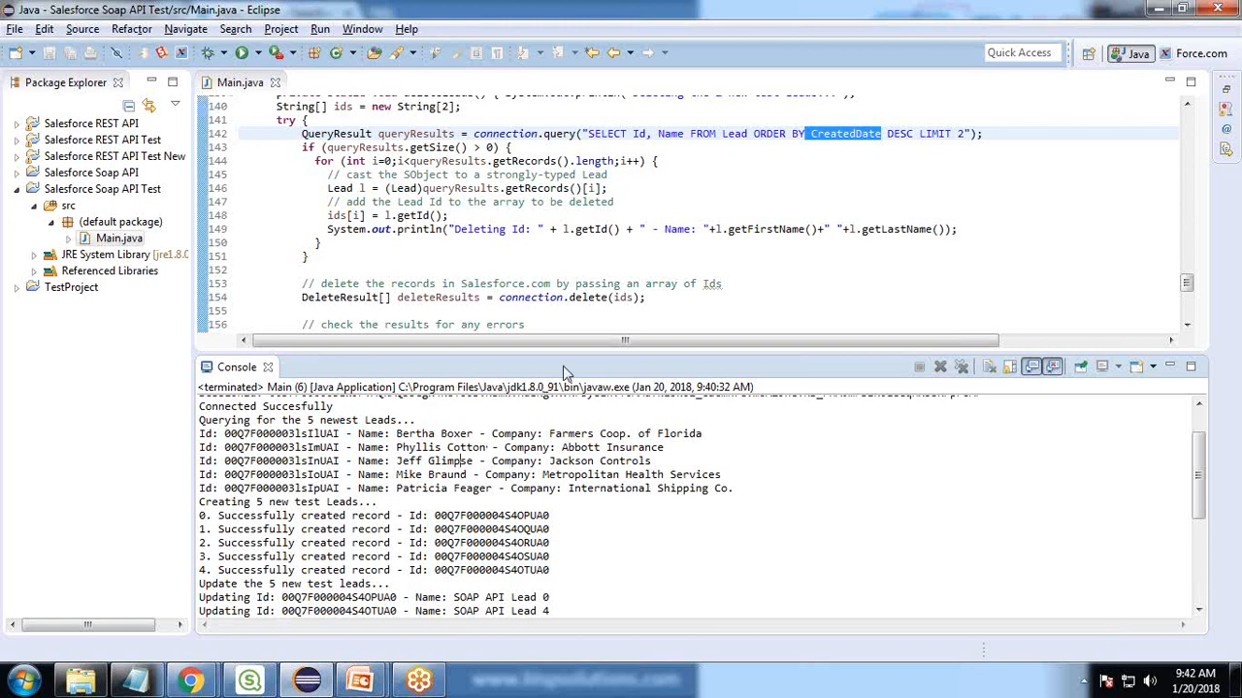
left_click_drag(573, 353, 573, 504)
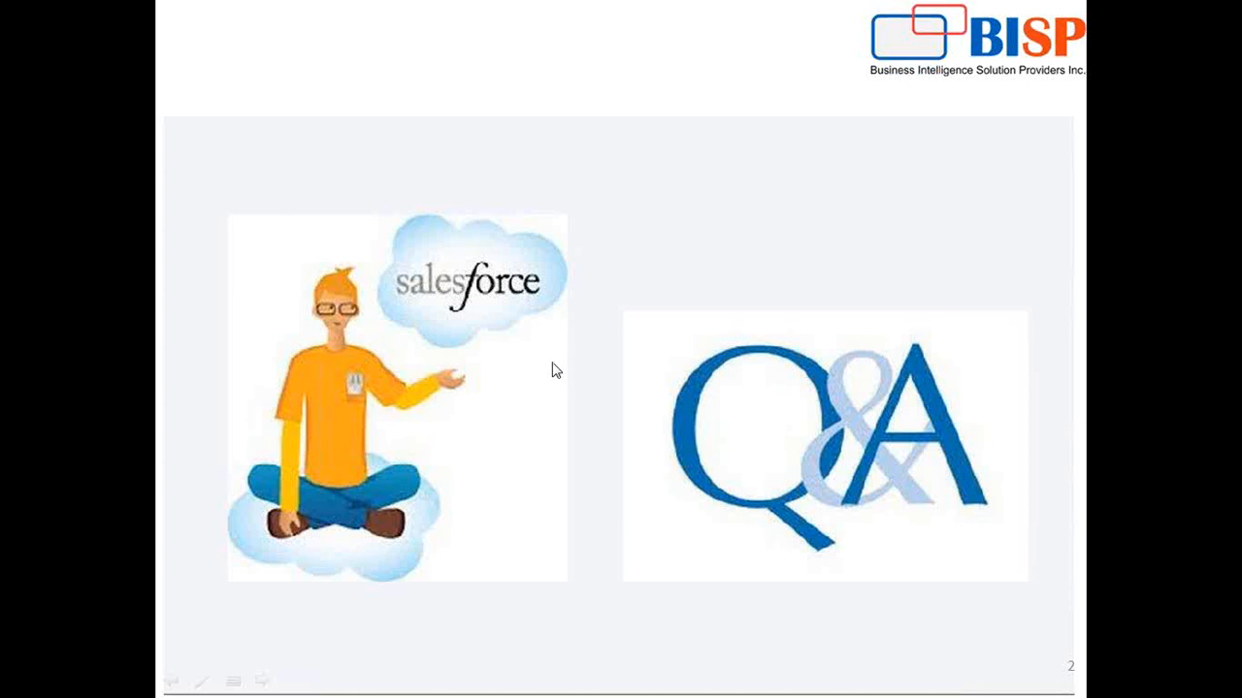
mouse_move(553, 359)
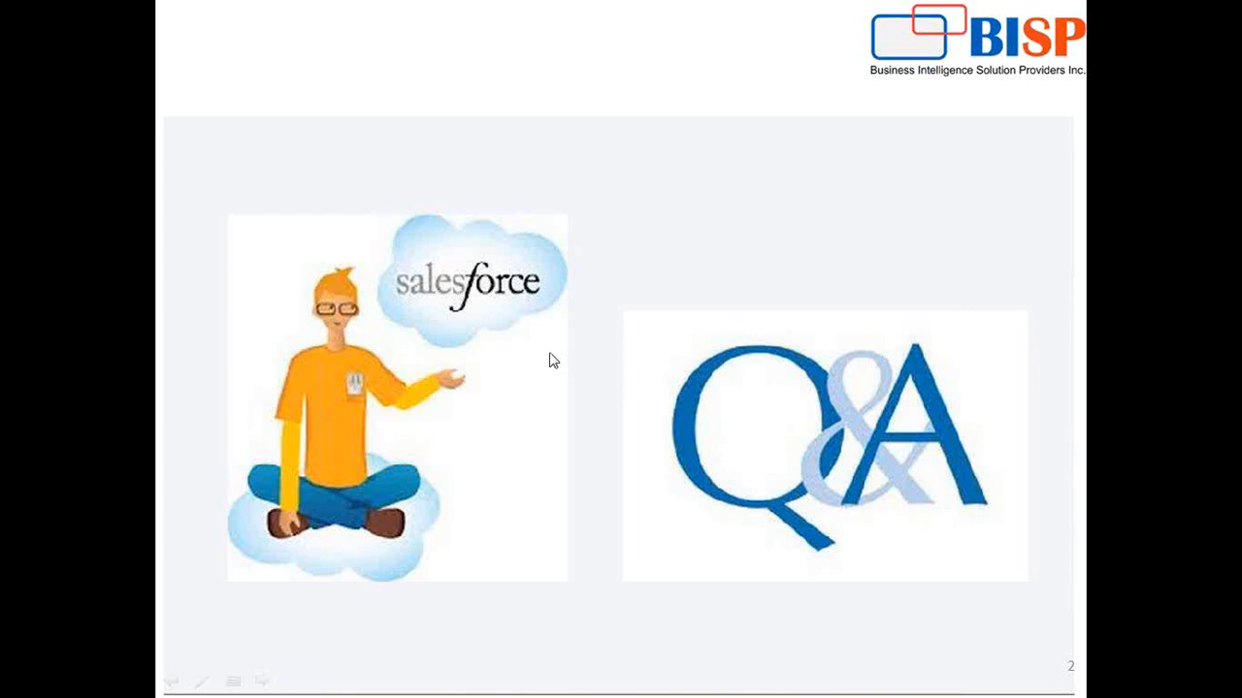
mouse_move(1036, 560)
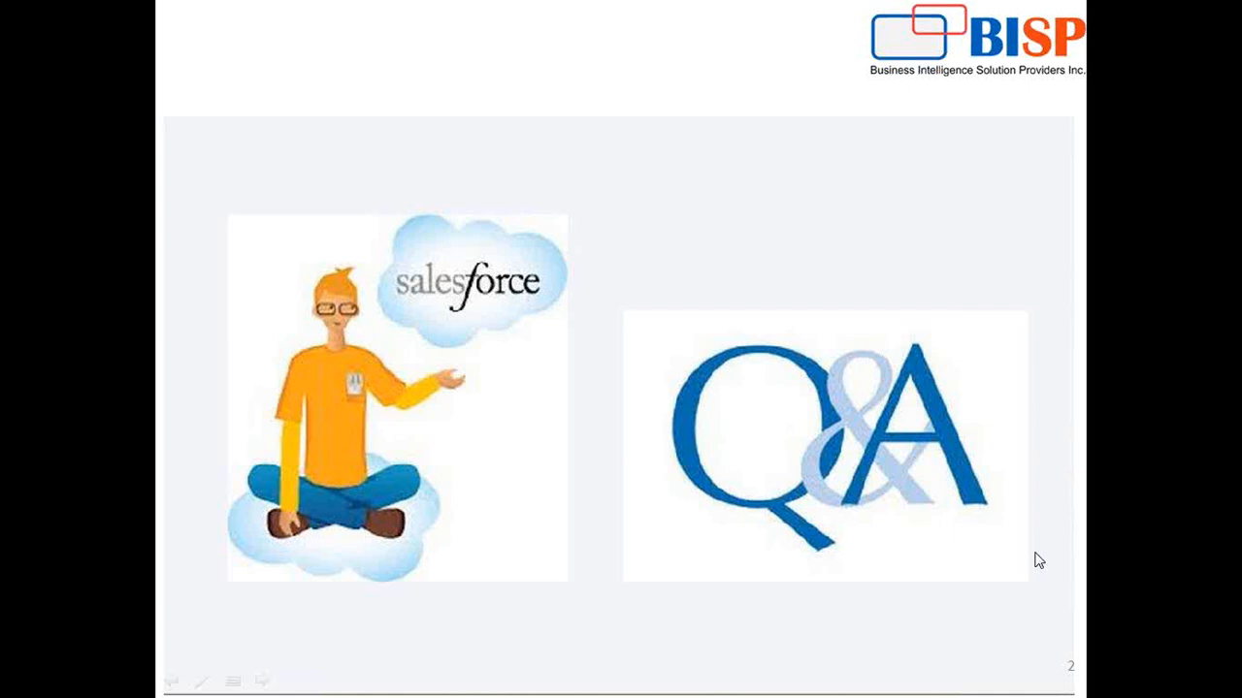
mouse_move(1018, 556)
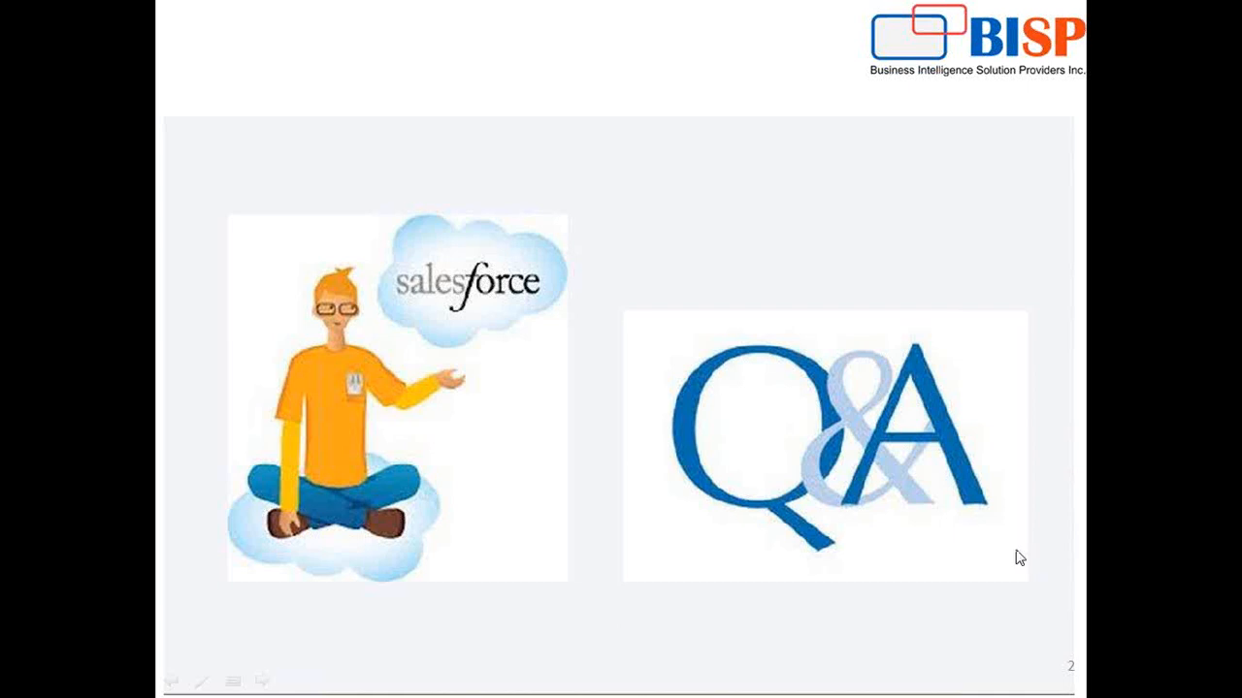
mouse_move(1043, 557)
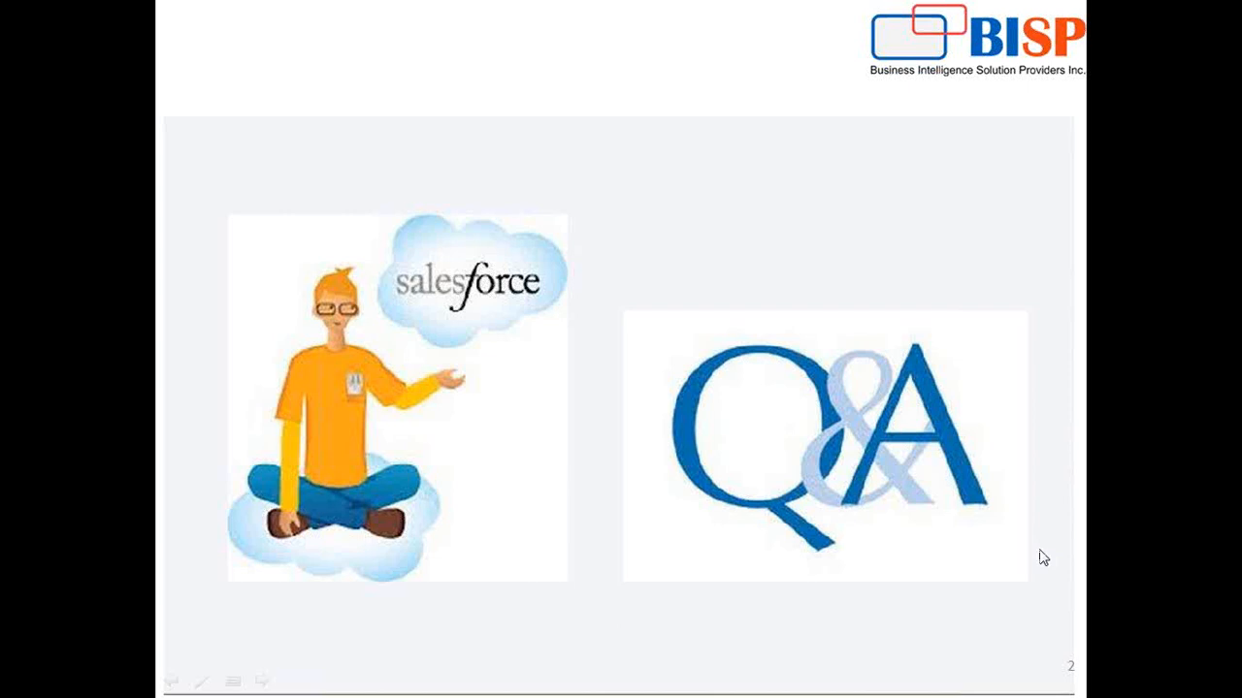